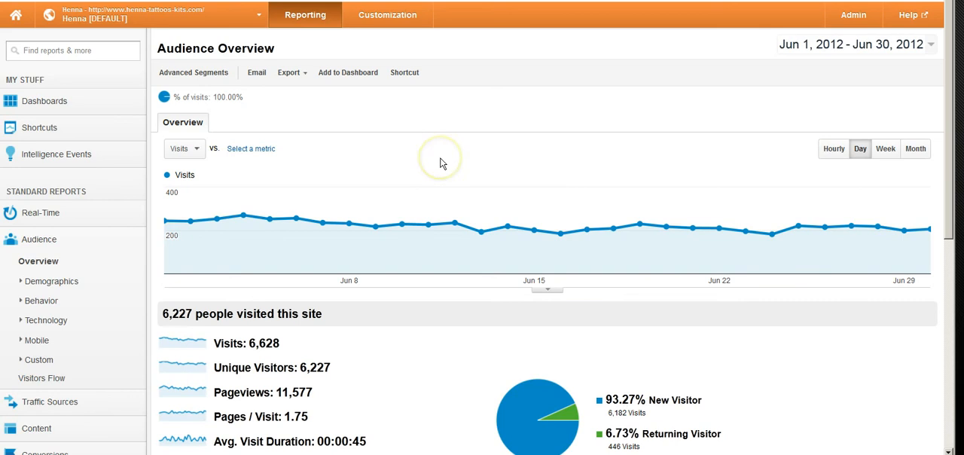
mouse_move(443, 163)
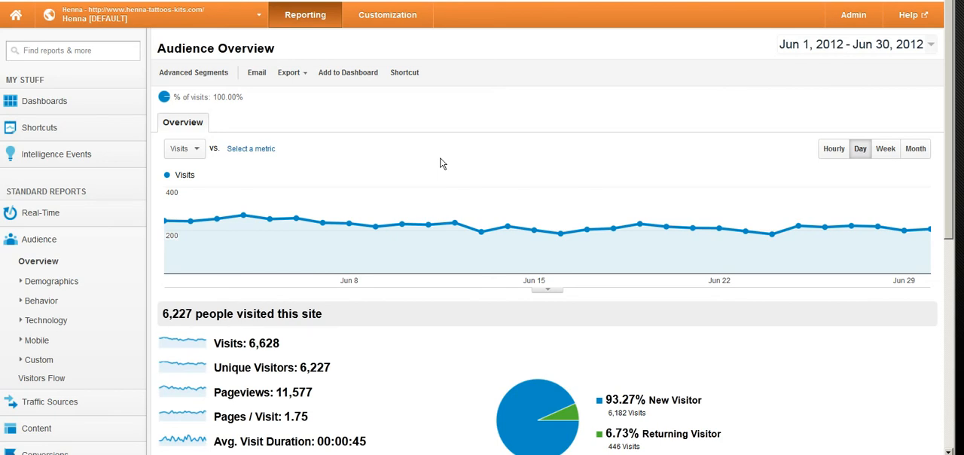
mouse_move(416, 237)
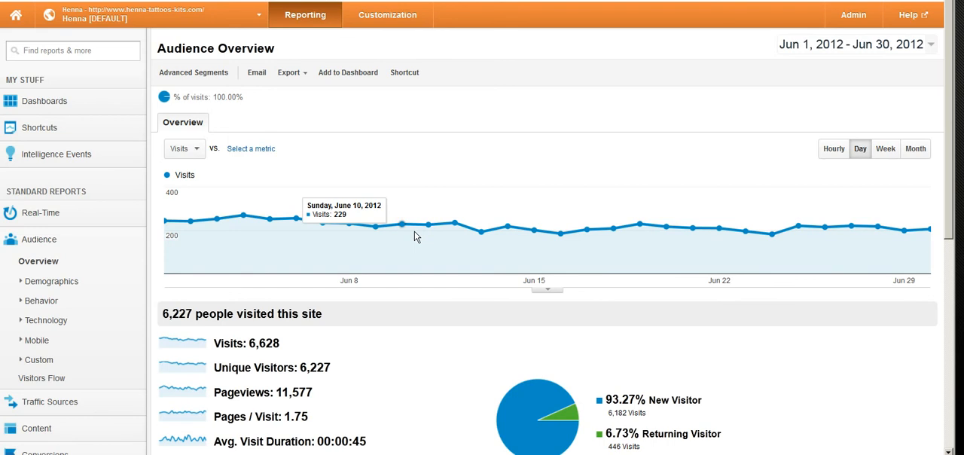
mouse_move(380, 238)
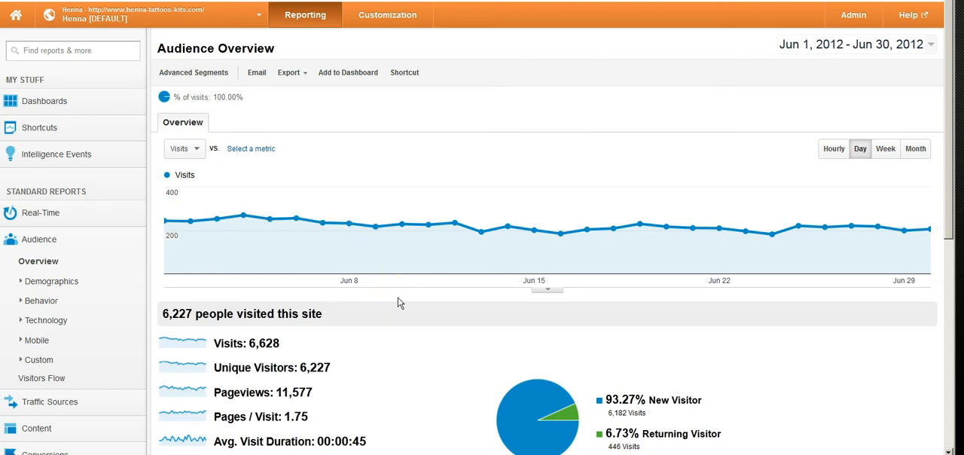
mouse_move(398, 299)
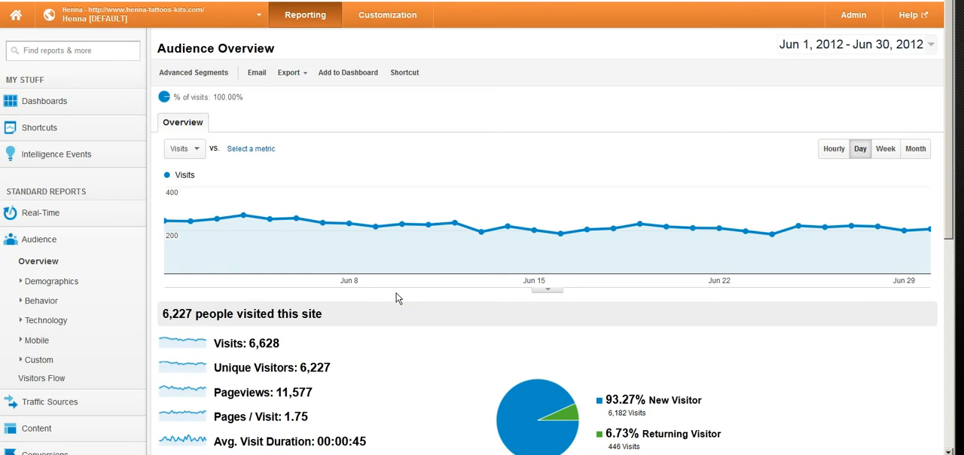
mouse_move(401, 280)
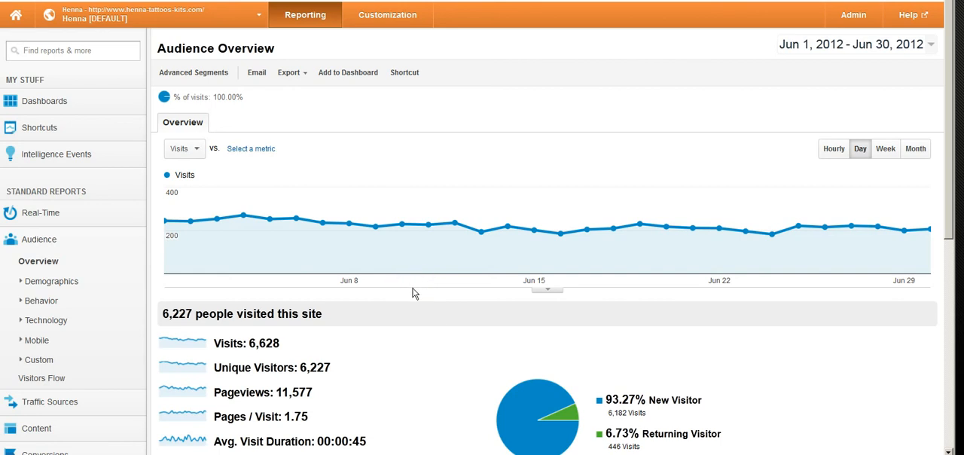
mouse_move(413, 299)
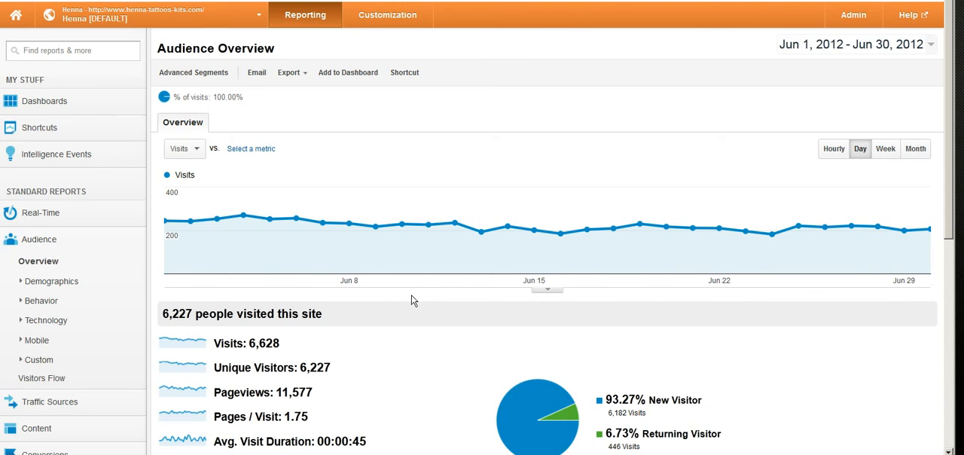
mouse_move(343, 297)
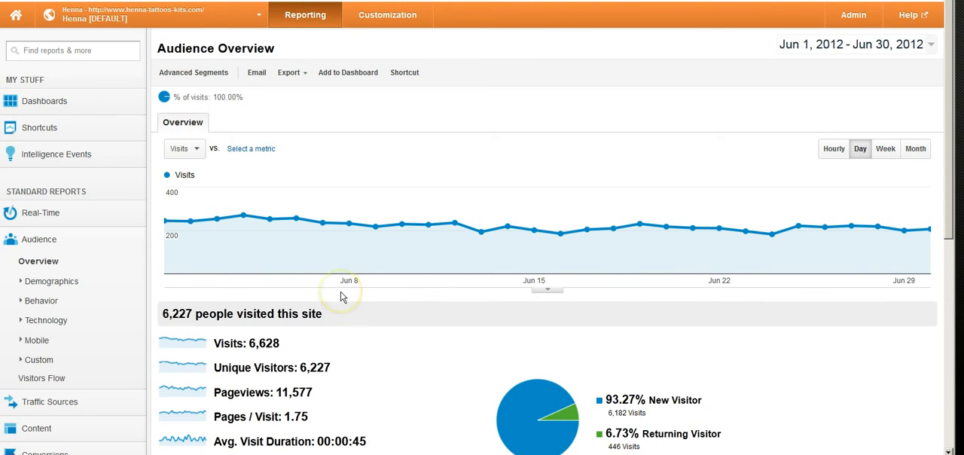
mouse_move(389, 300)
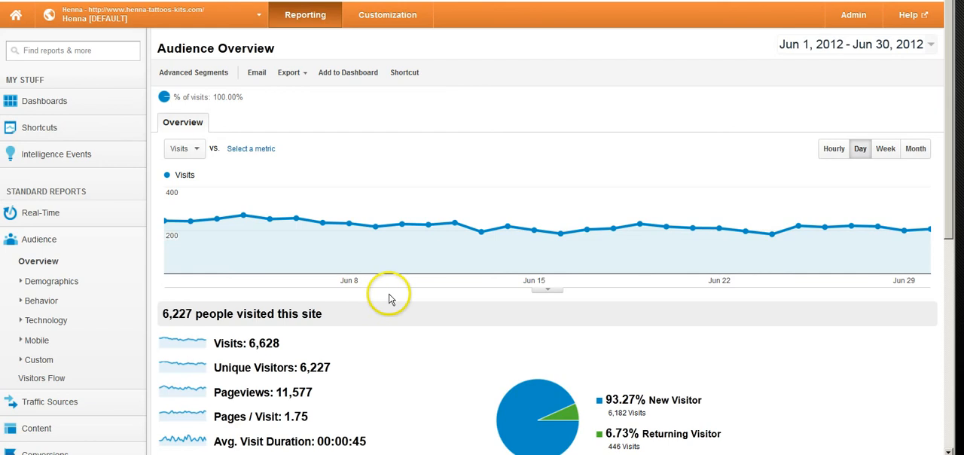
mouse_move(39, 244)
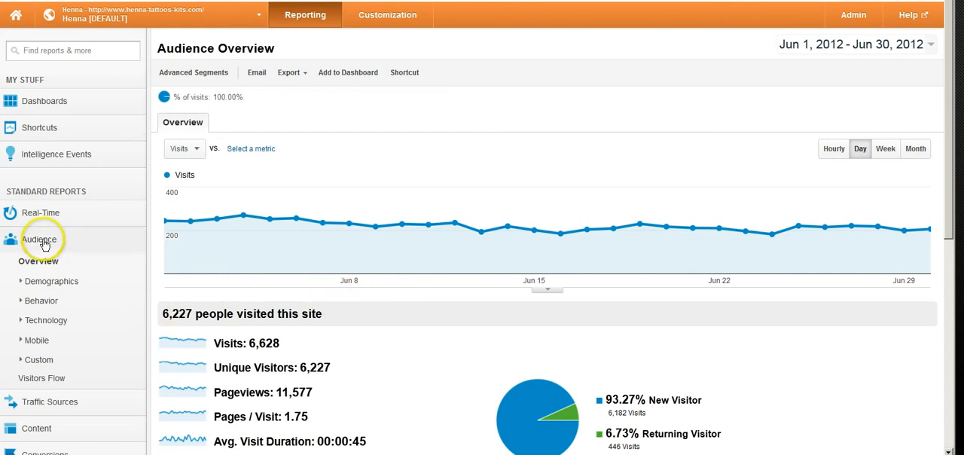
Bring up the All Traffic report under Traffic Sources > Sources.
left_click(49, 265)
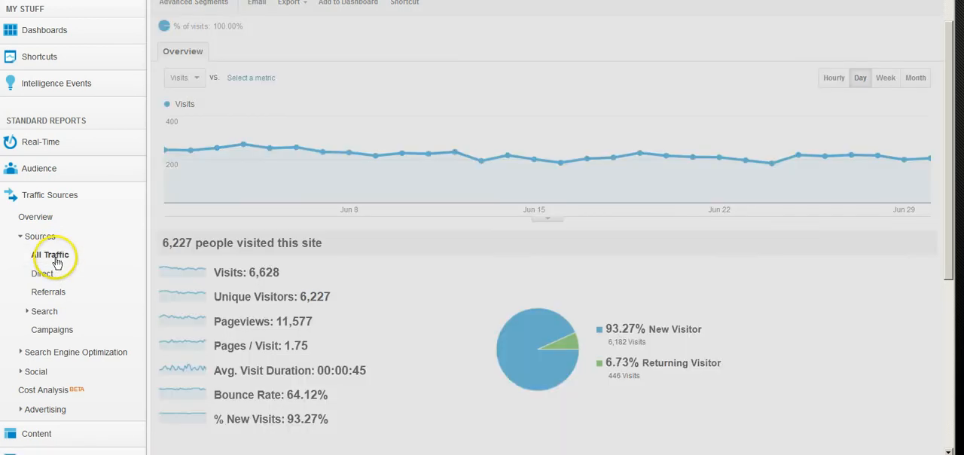
left_click(49, 253)
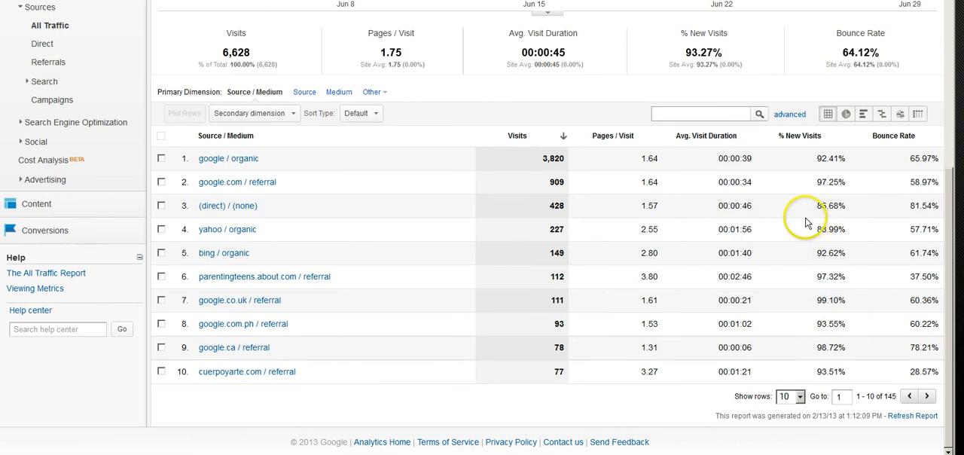
double_click(922, 157)
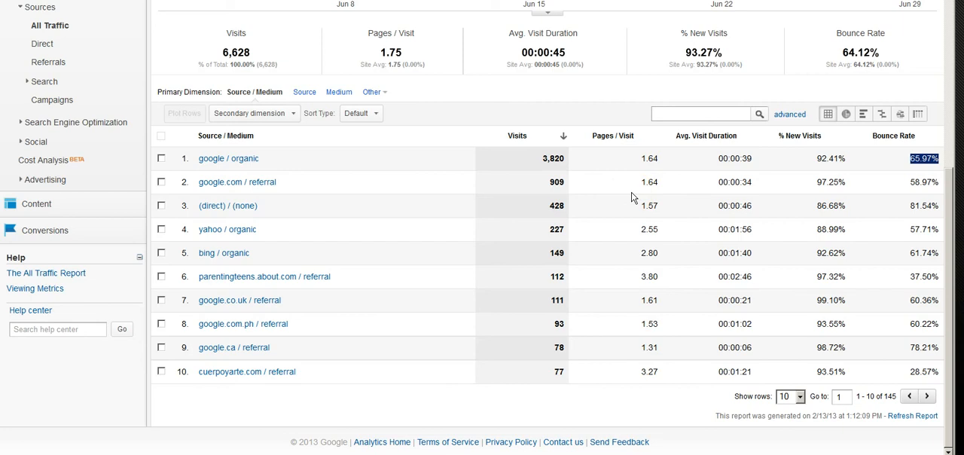
mouse_move(927, 348)
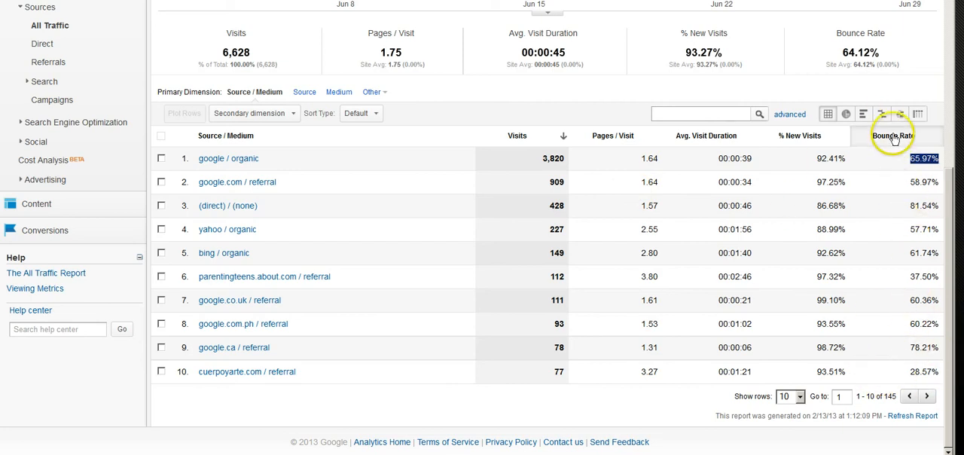
Sort the source/medium table by Bounce Rate, then by Visits descending with google / organic first.
left_click(893, 136)
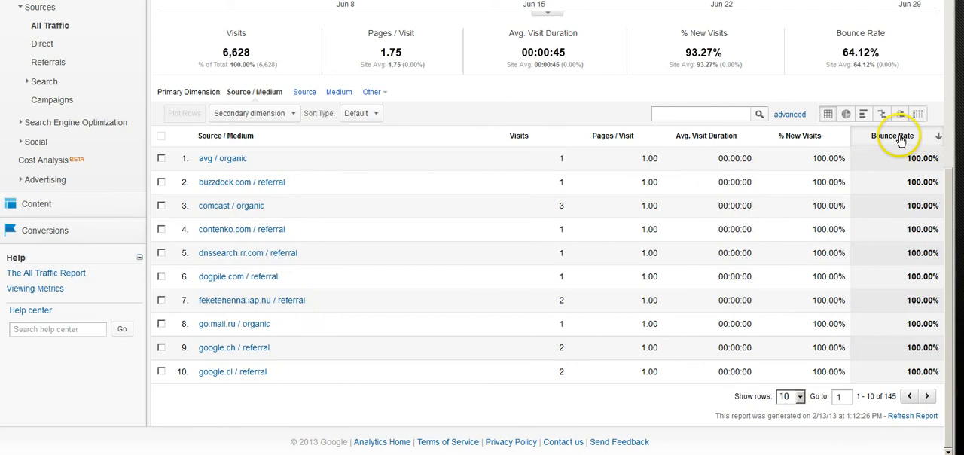
left_click(886, 135)
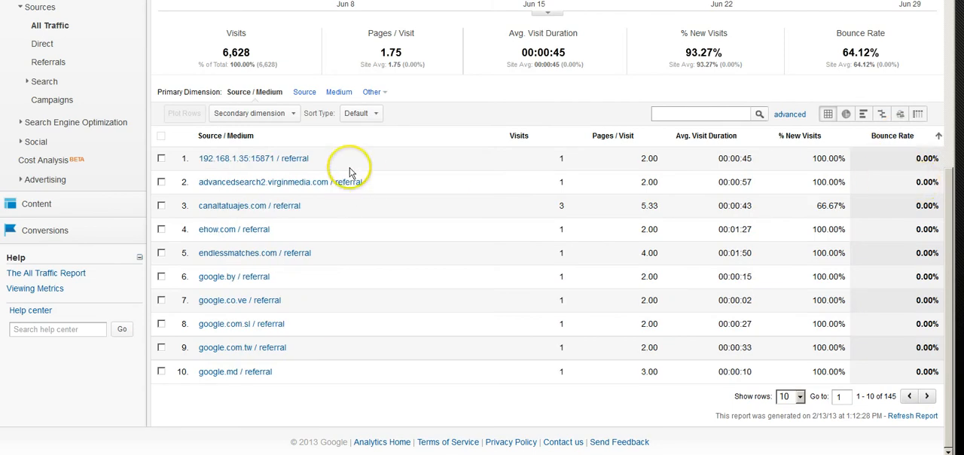
mouse_move(557, 299)
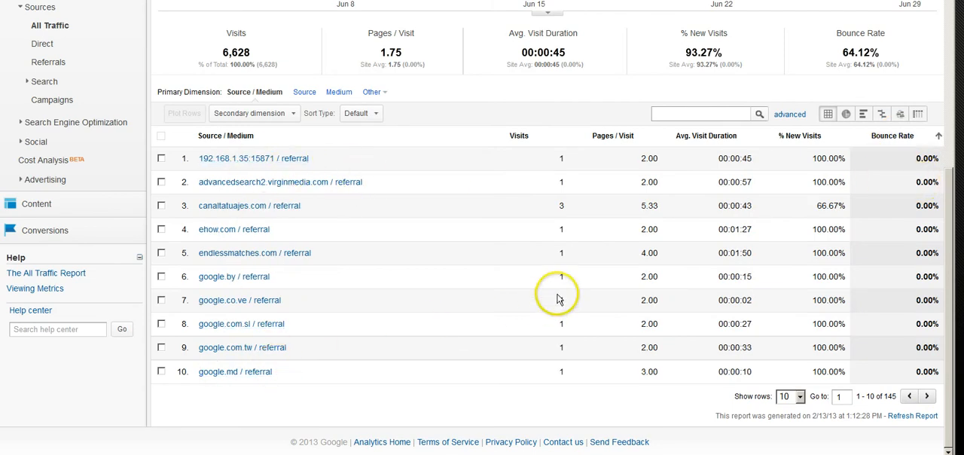
mouse_move(923, 159)
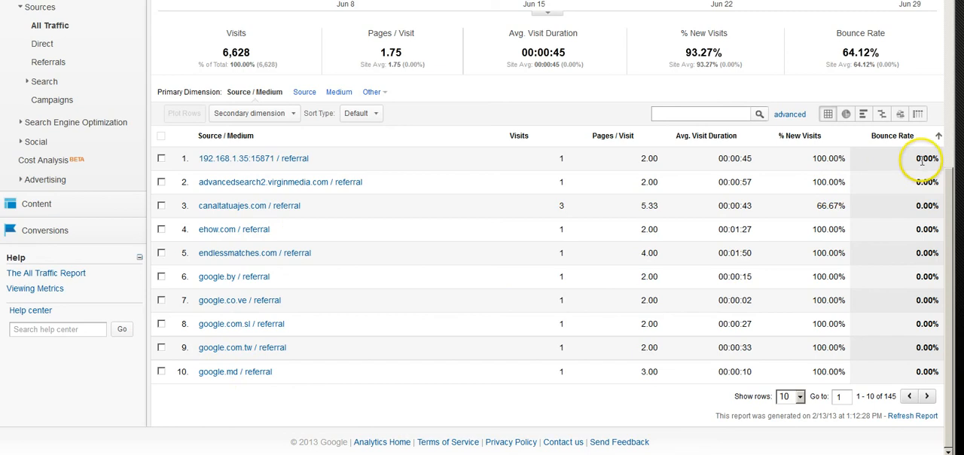
left_click(518, 136)
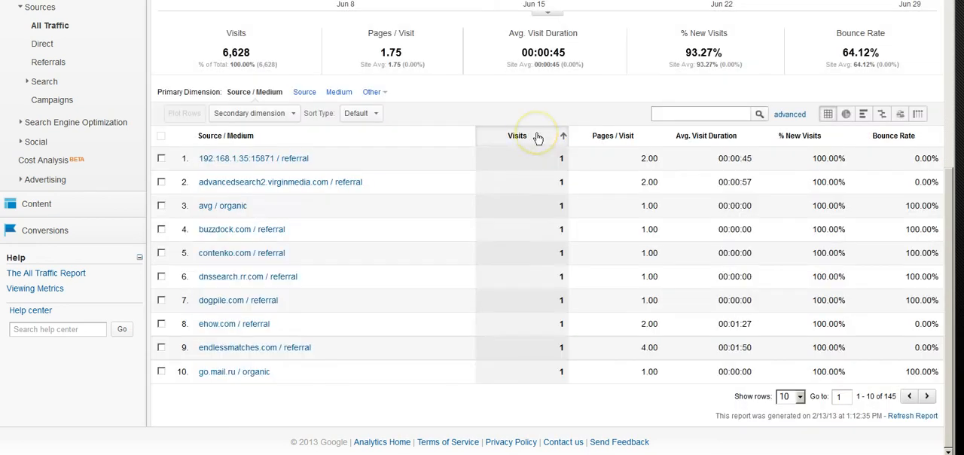
left_click(516, 136)
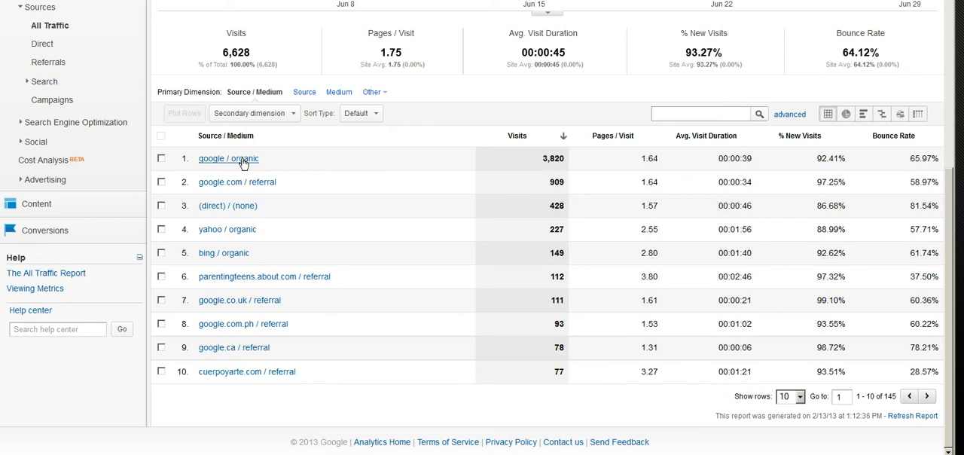
Drill into google / organic, add Keyword as secondary dimension, and show the Advanced Segments picker.
left_click(229, 158)
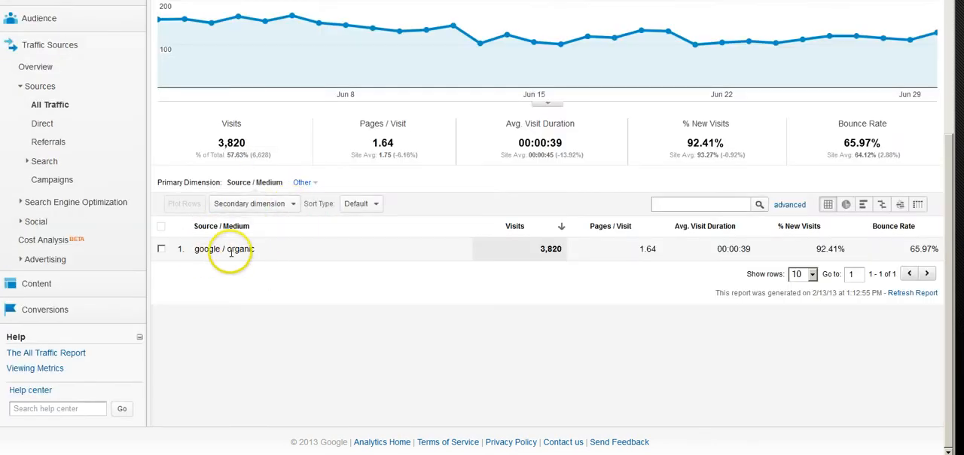
mouse_move(355, 258)
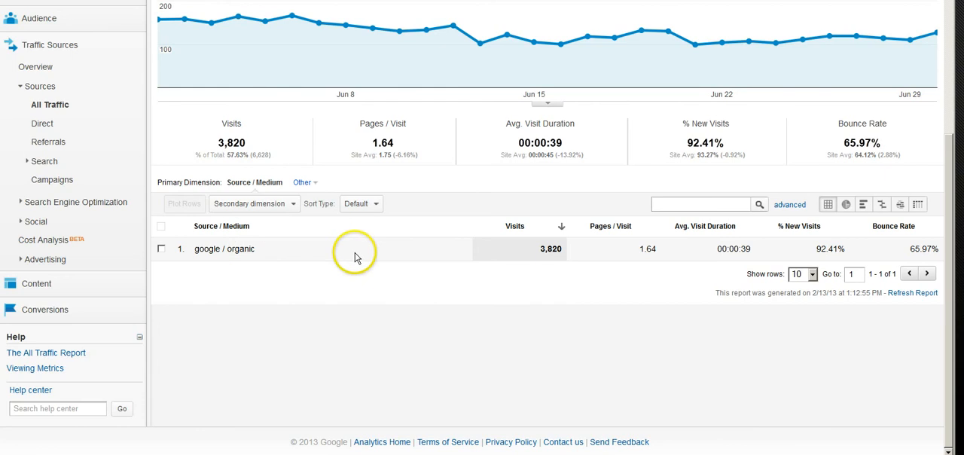
left_click(253, 204)
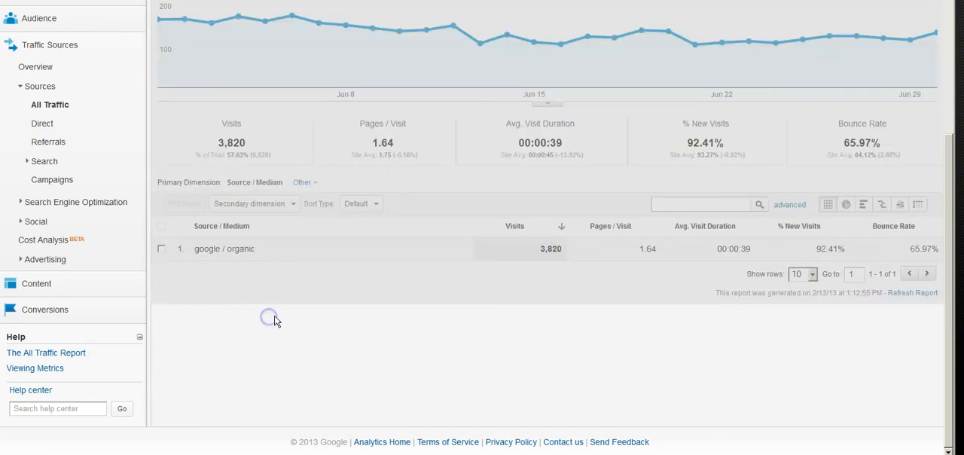
left_click(253, 204)
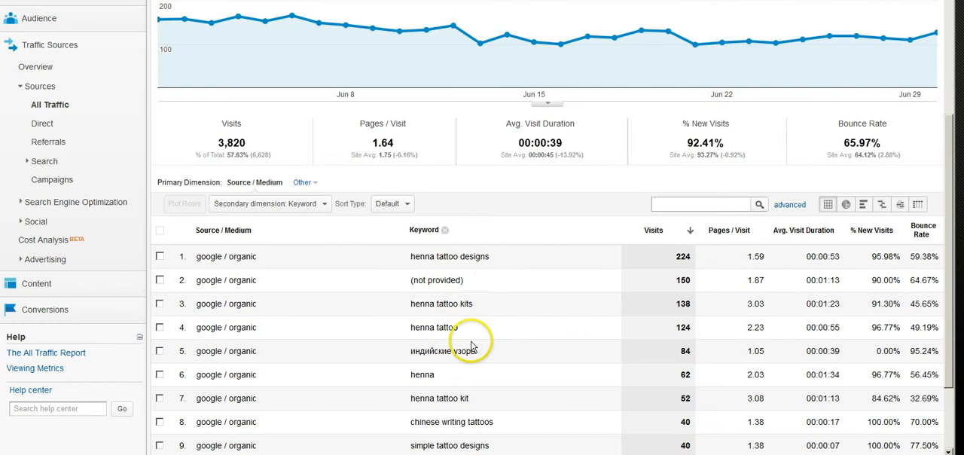
mouse_move(499, 335)
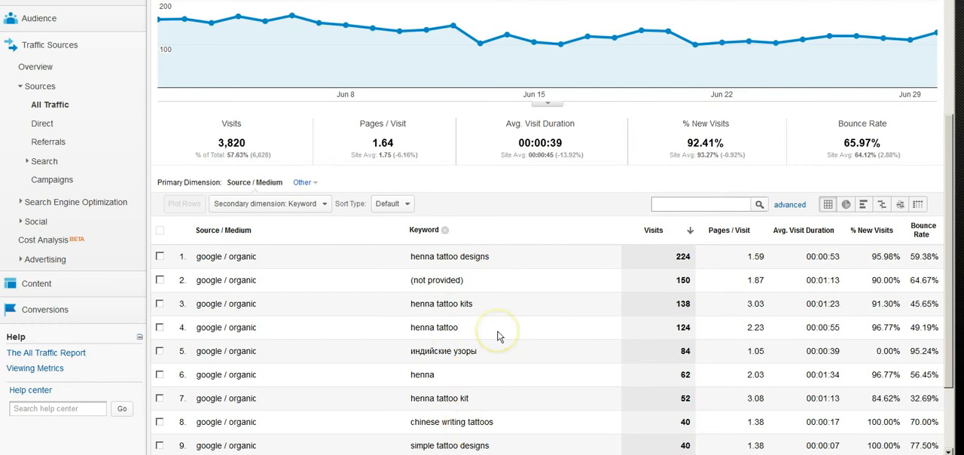
mouse_move(901, 245)
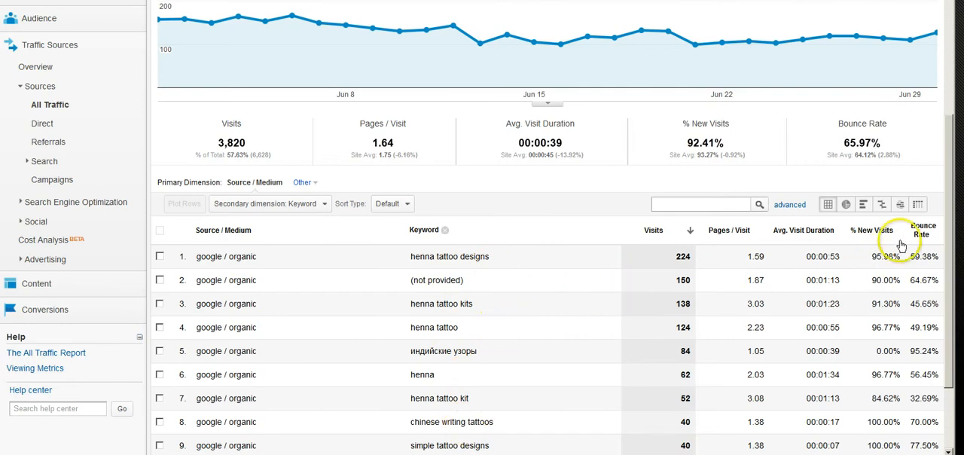
mouse_move(934, 343)
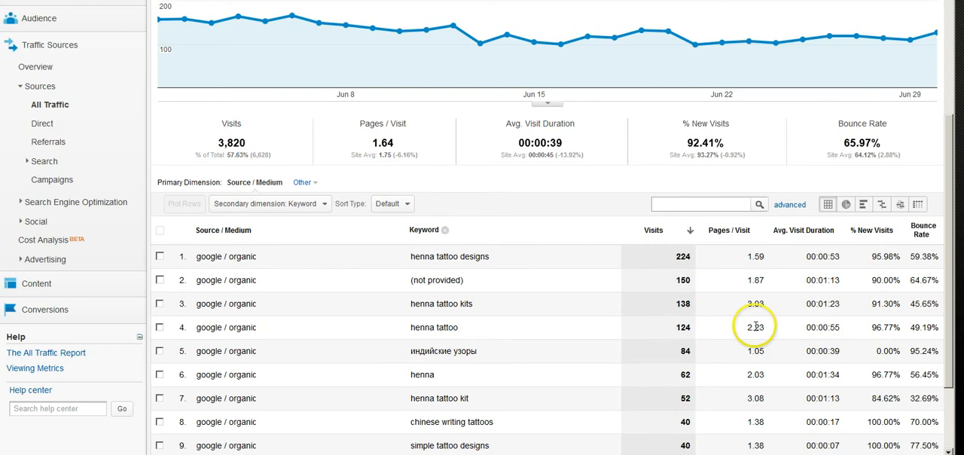
mouse_move(761, 328)
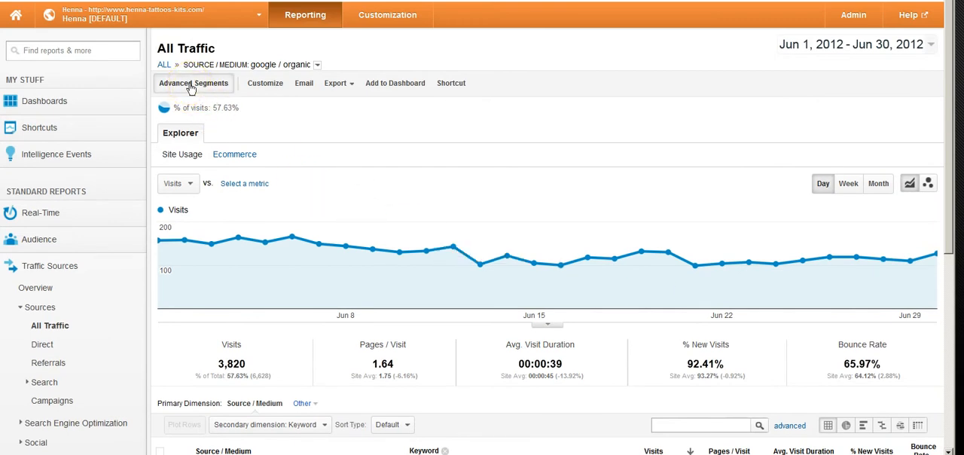
left_click(193, 83)
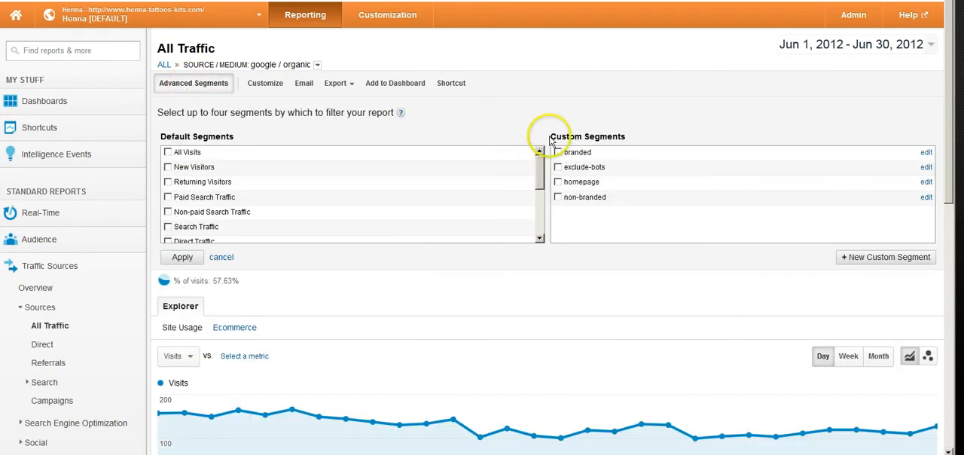
mouse_move(613, 196)
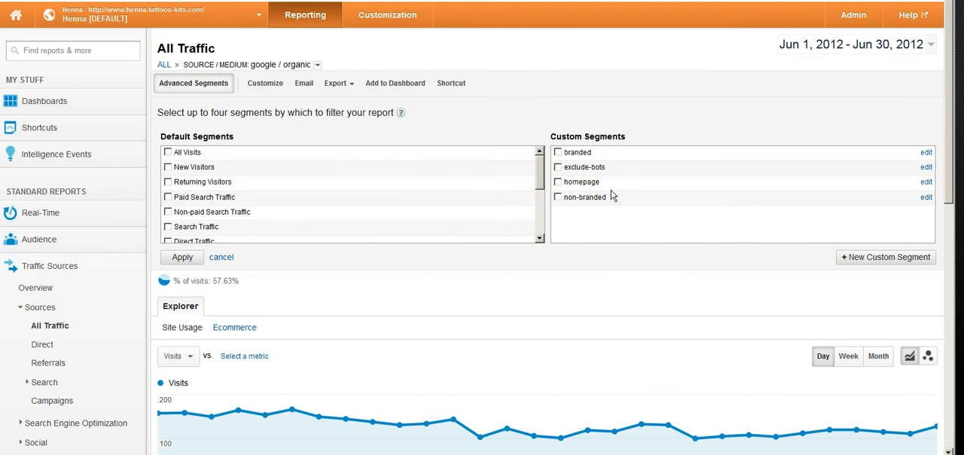
mouse_move(865, 257)
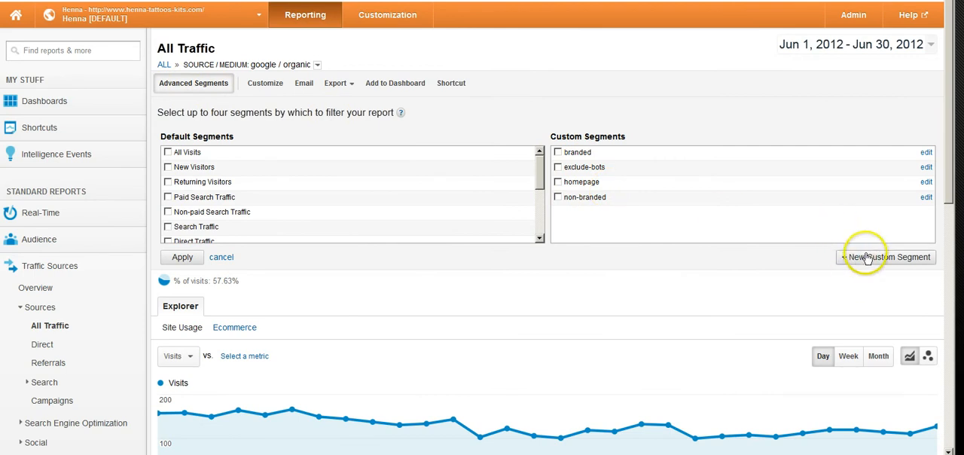
Create and apply custom segment TOP: Time on Page greater than 1.0.
left_click(883, 258)
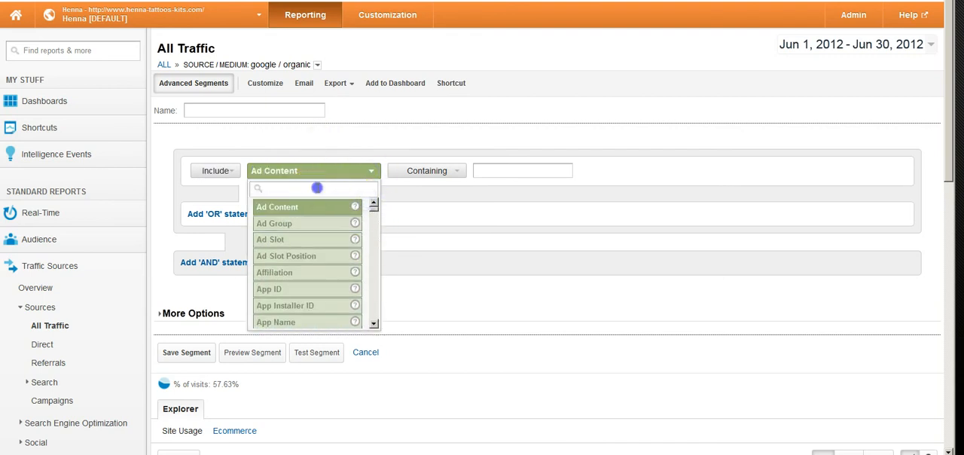
type("time")
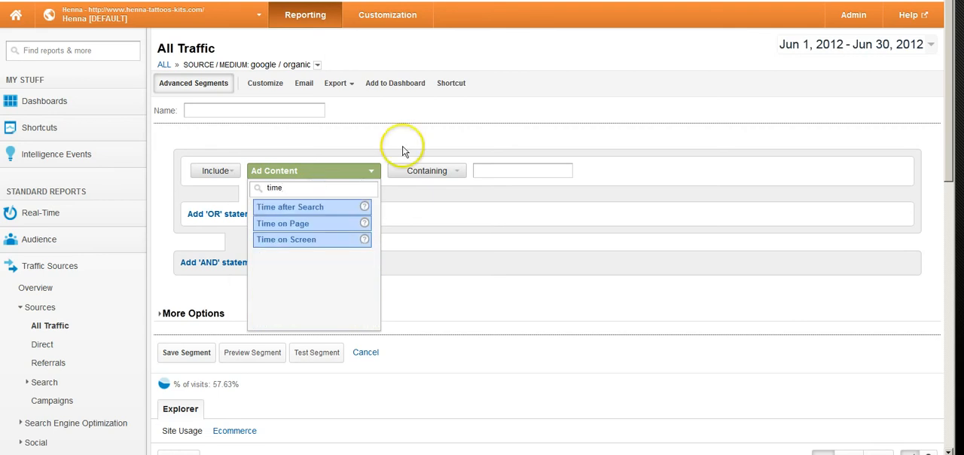
left_click(283, 223)
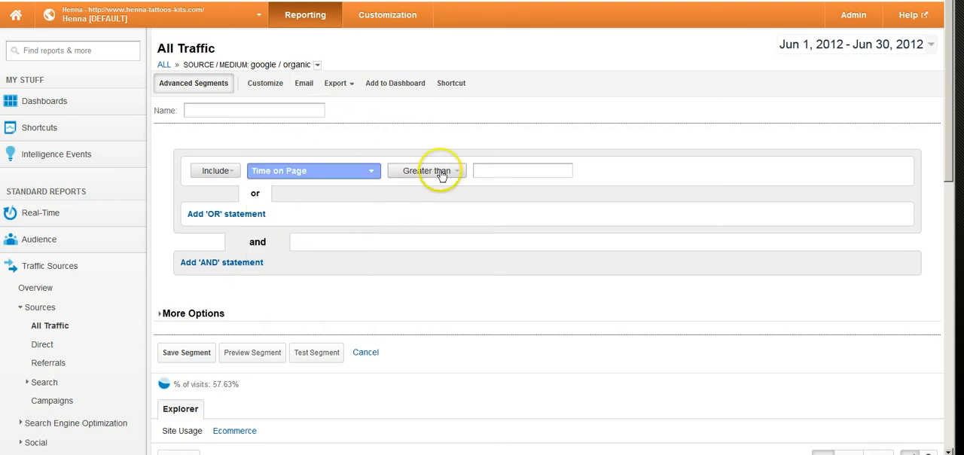
type("1")
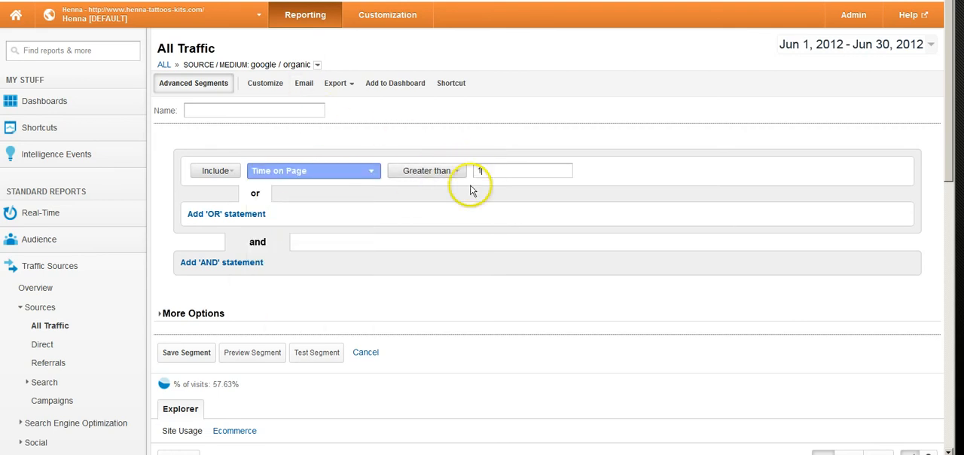
type(".0")
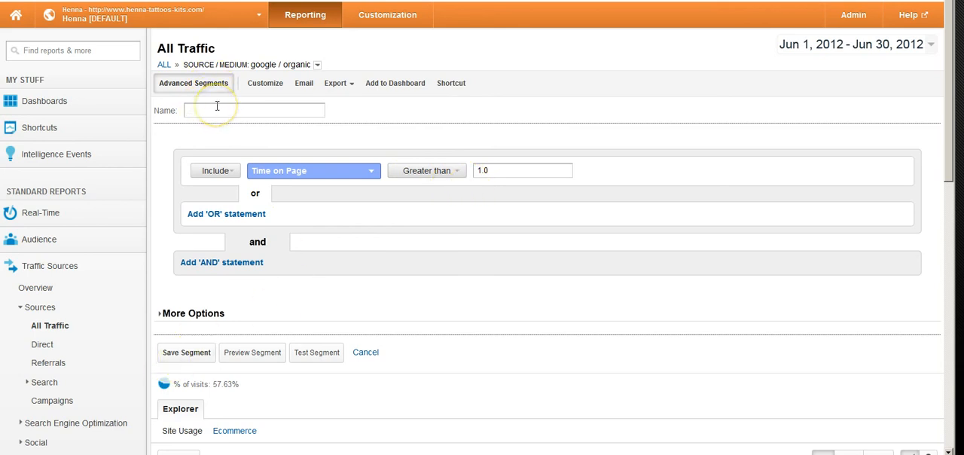
type("TOP")
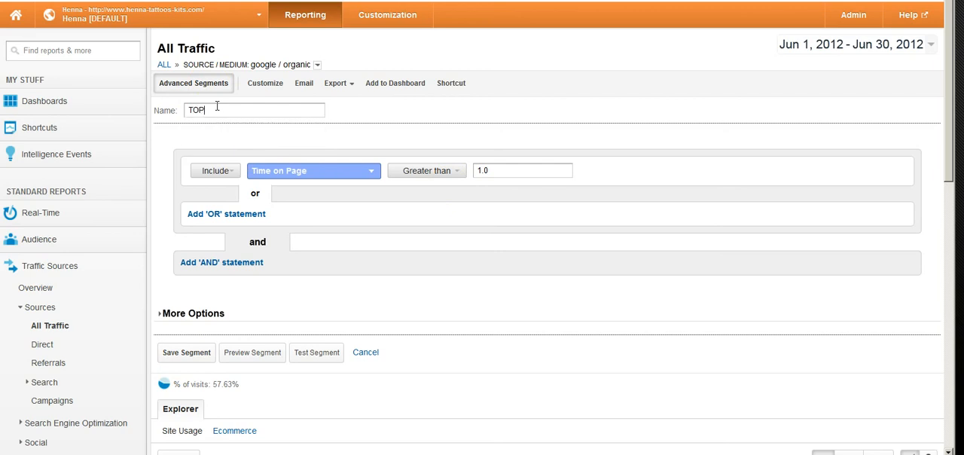
left_click(187, 353)
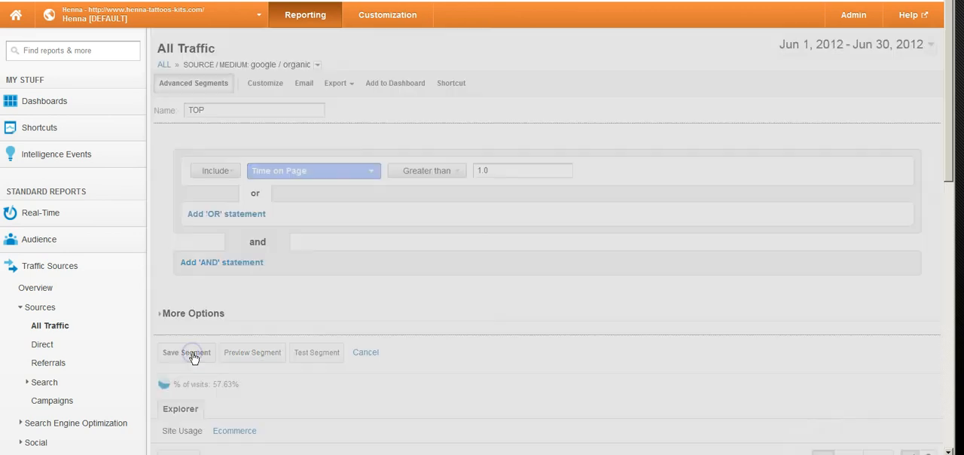
left_click(187, 352)
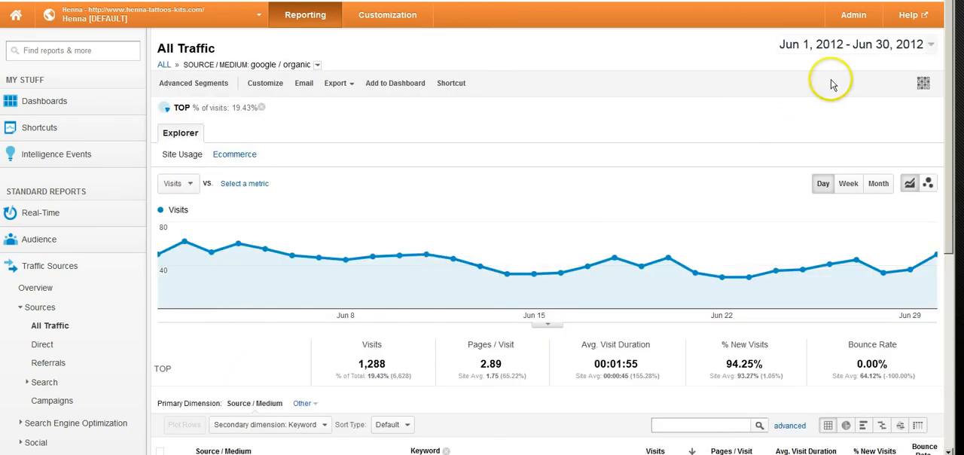
Apply All Visits alongside TOP and highlight the henna tattoo designs keyword row.
left_click(193, 83)
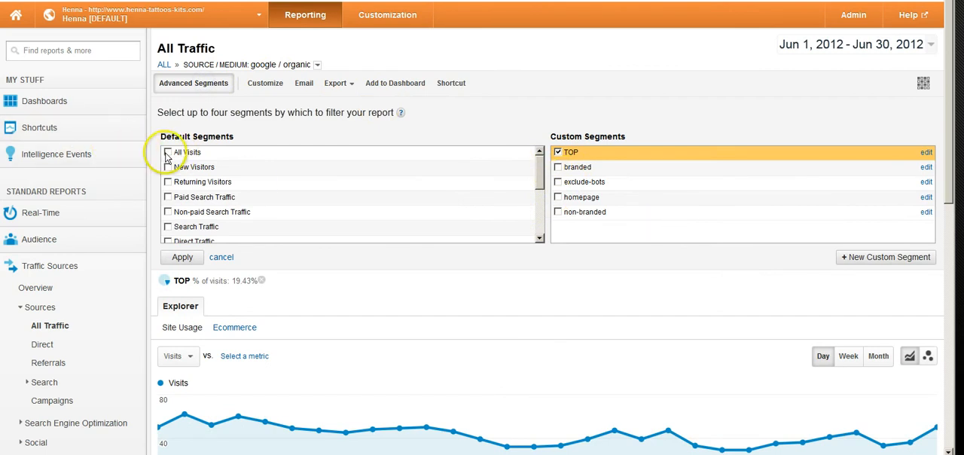
left_click(169, 152)
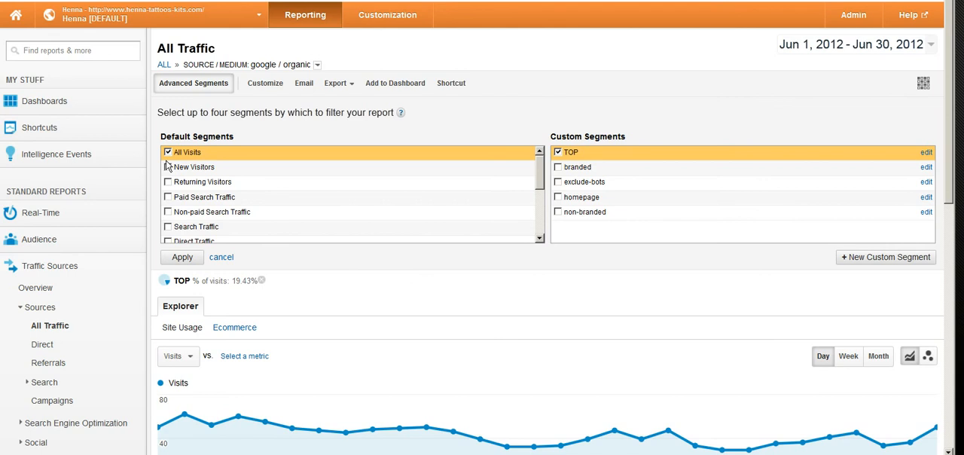
left_click(180, 257)
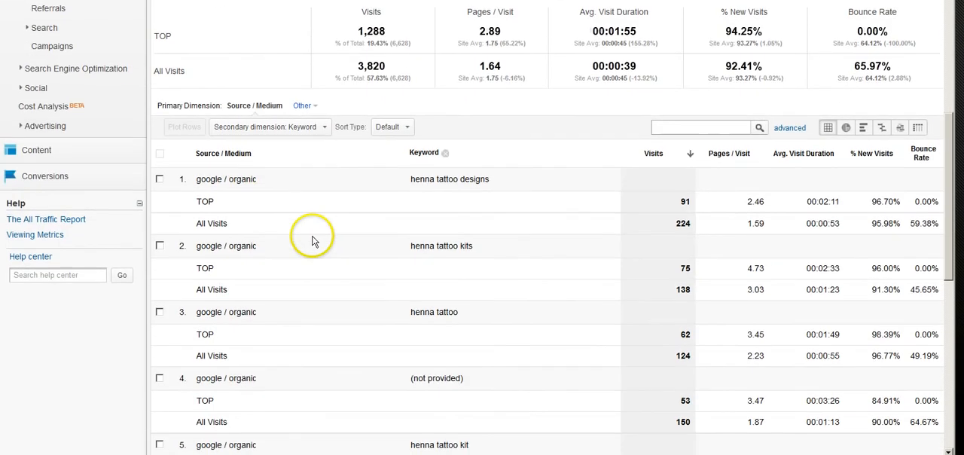
mouse_move(253, 205)
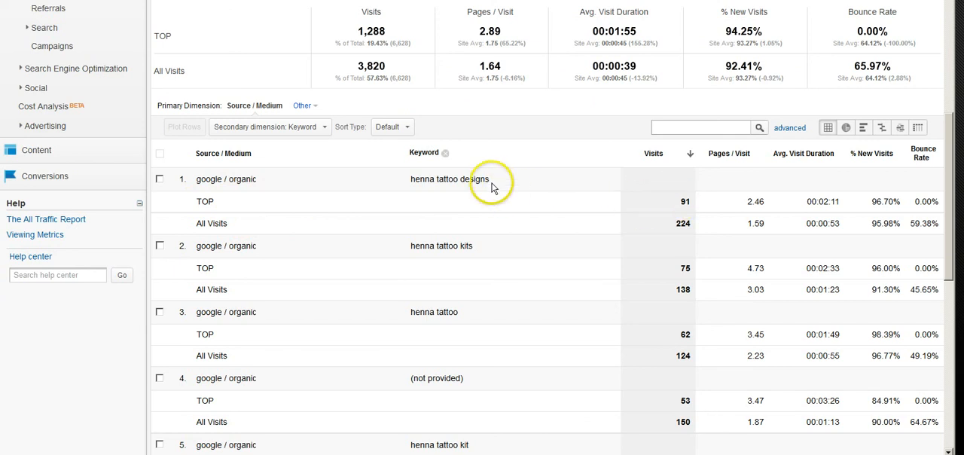
double_click(449, 180)
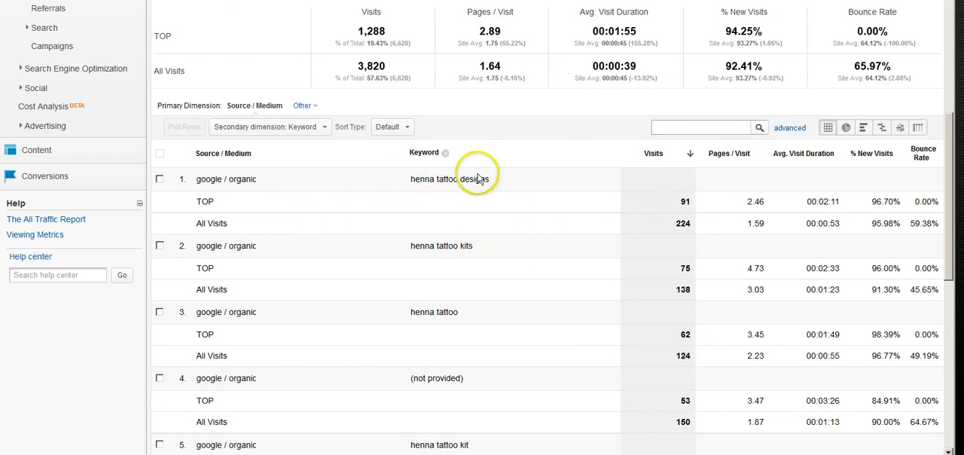
double_click(454, 178)
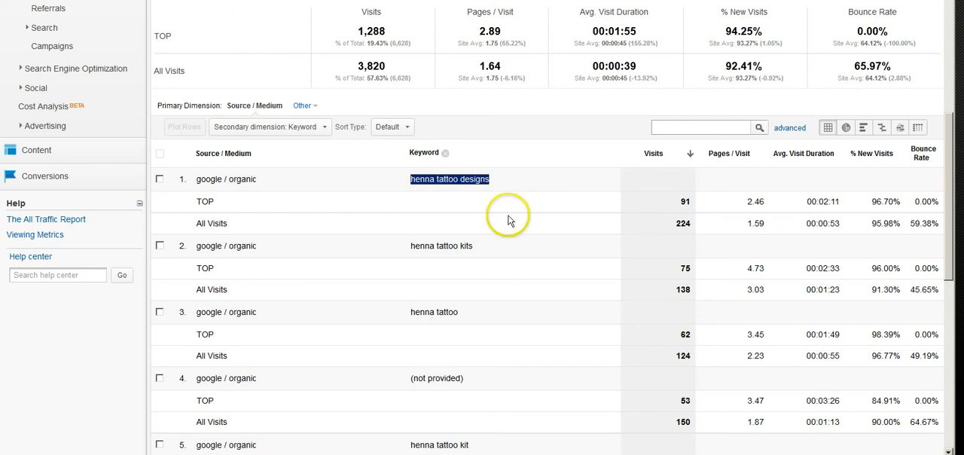
mouse_move(693, 225)
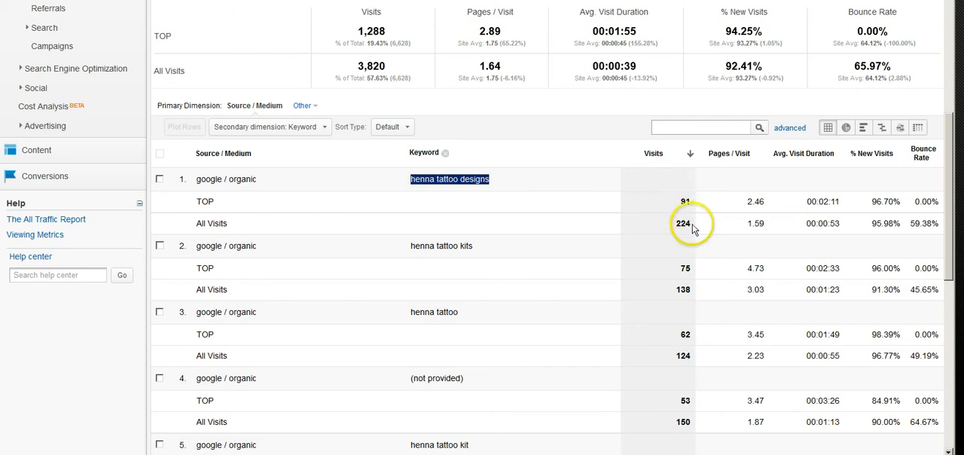
mouse_move(742, 208)
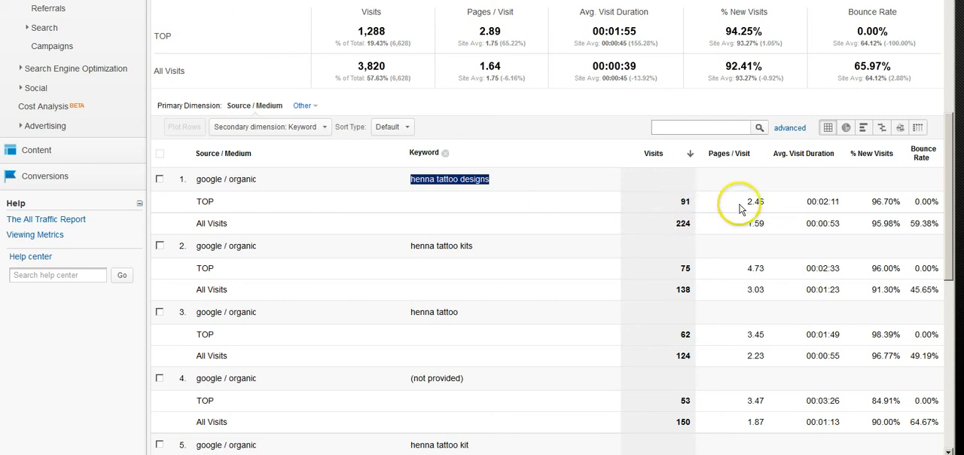
mouse_move(694, 203)
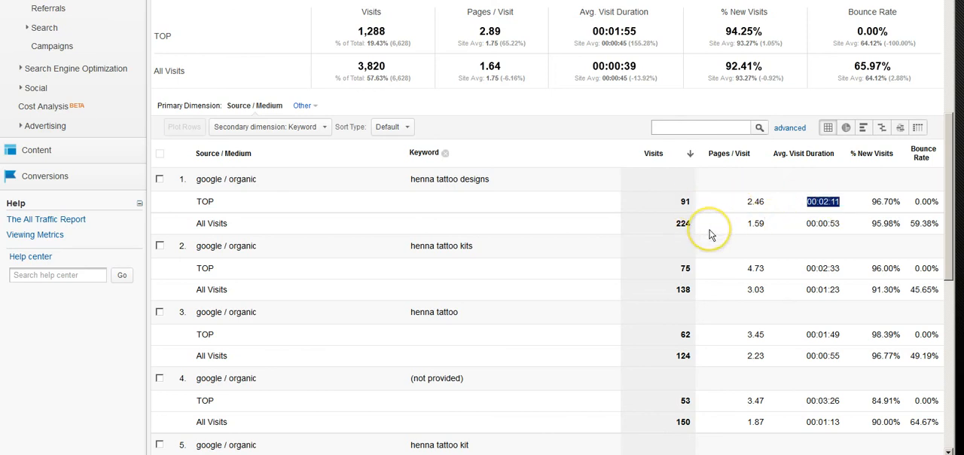
mouse_move(714, 232)
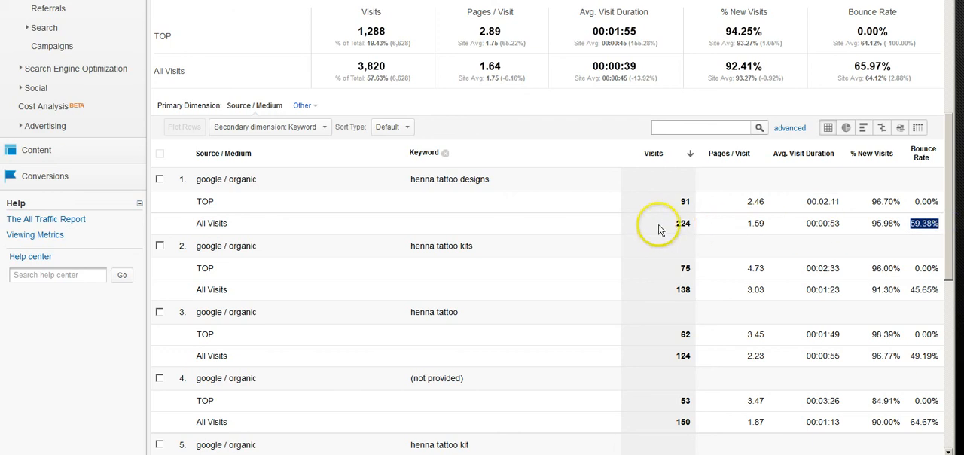
mouse_move(685, 220)
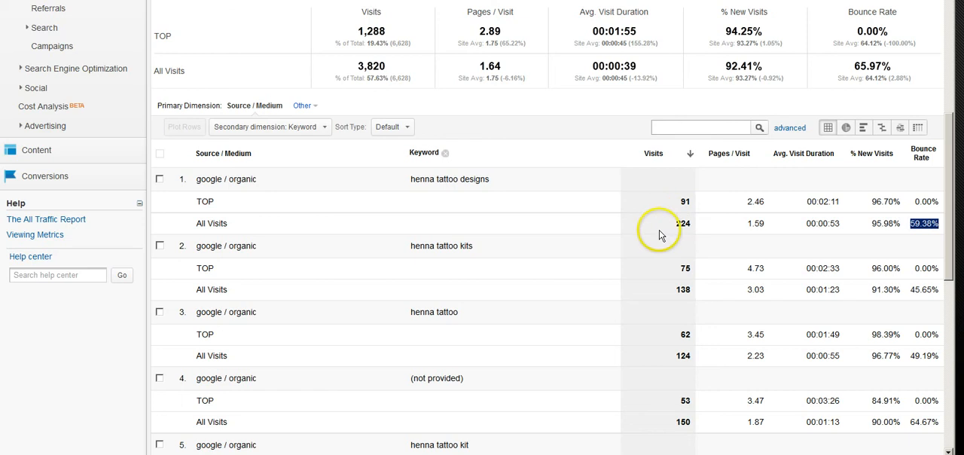
mouse_move(672, 227)
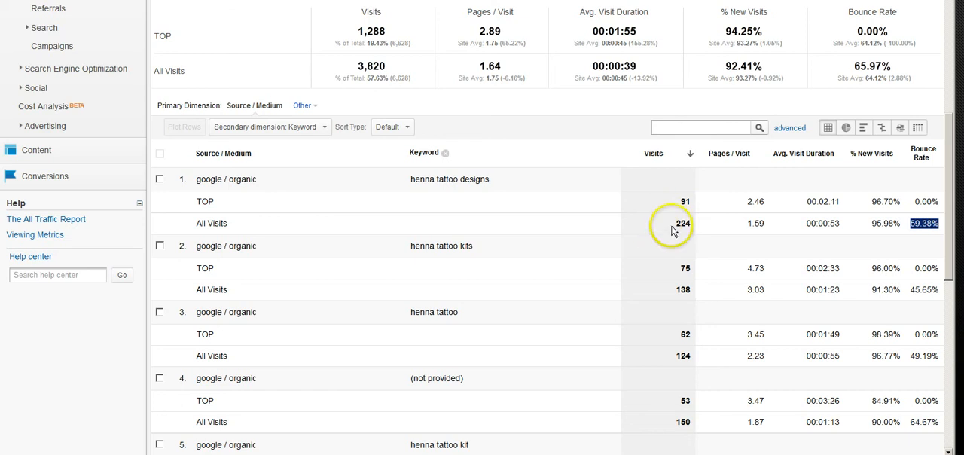
mouse_move(669, 217)
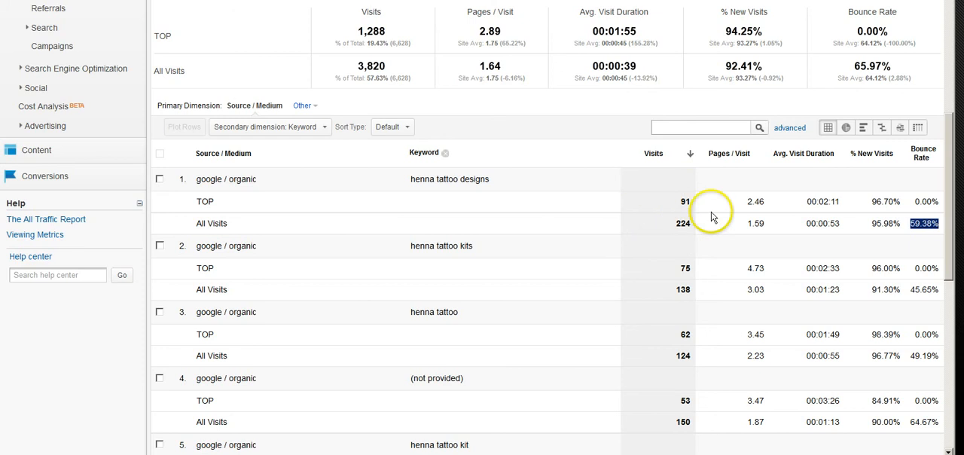
mouse_move(708, 207)
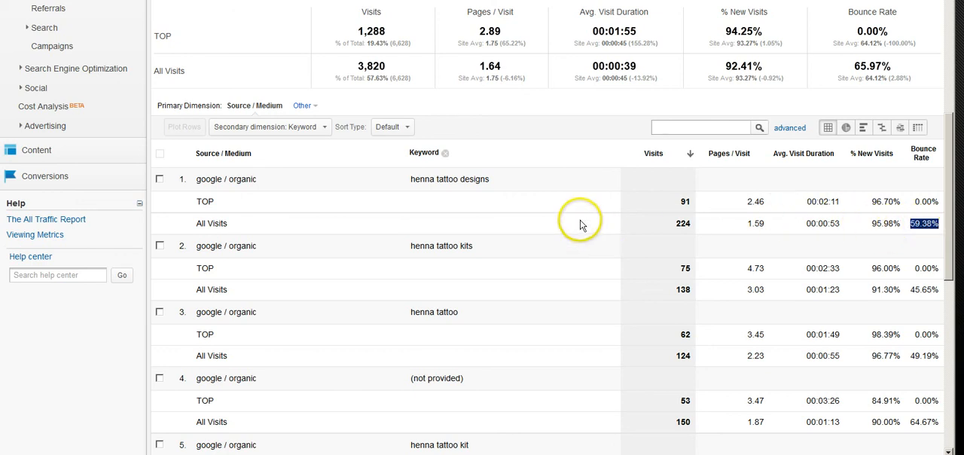
mouse_move(444, 208)
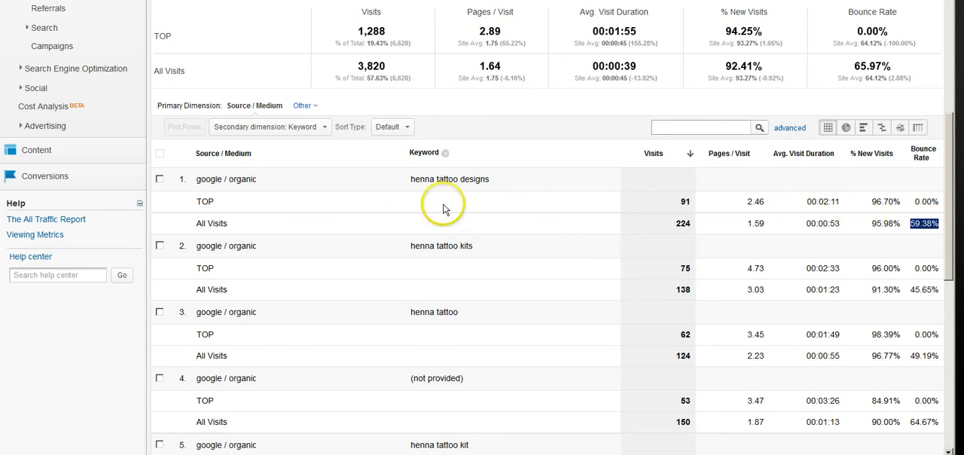
mouse_move(686, 217)
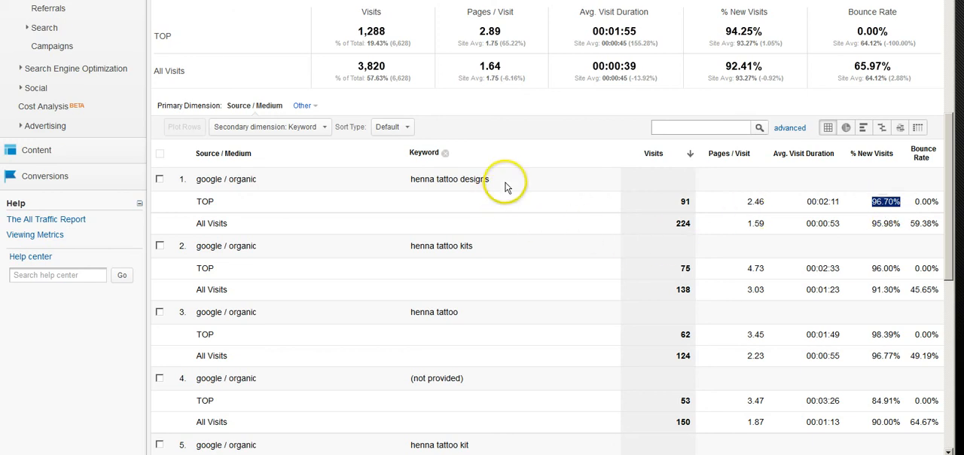
mouse_move(497, 189)
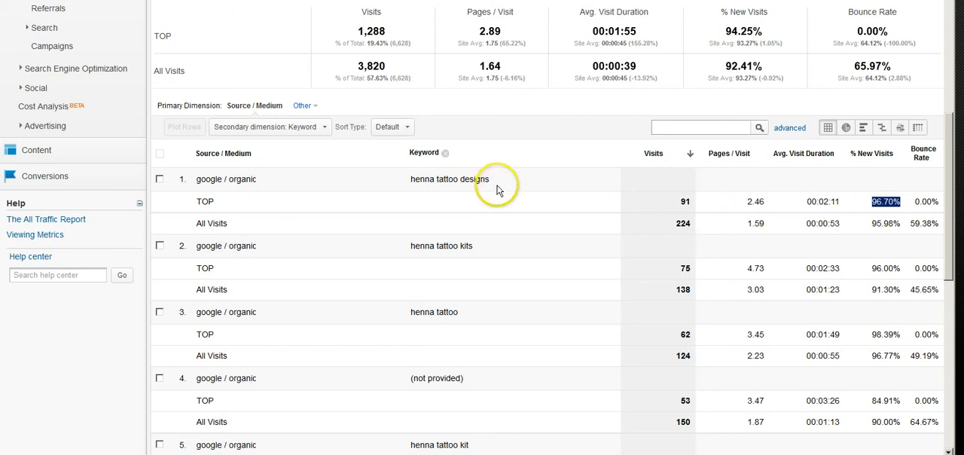
mouse_move(489, 199)
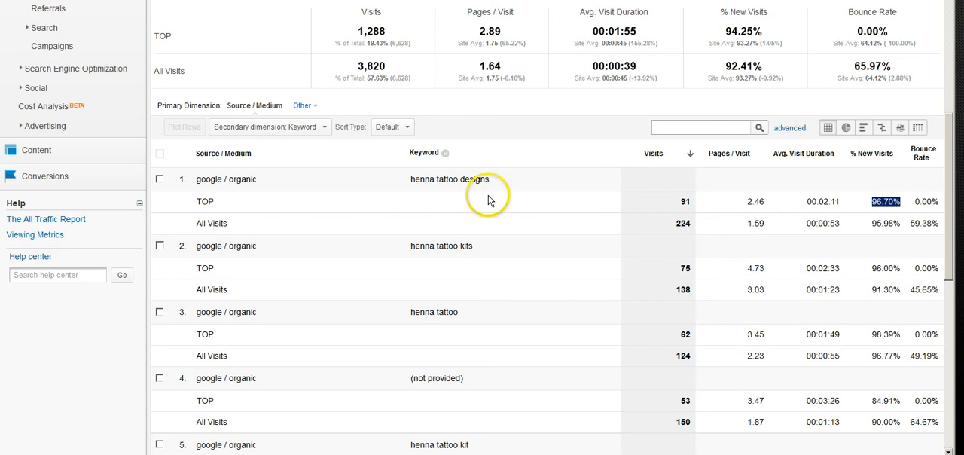
mouse_move(491, 199)
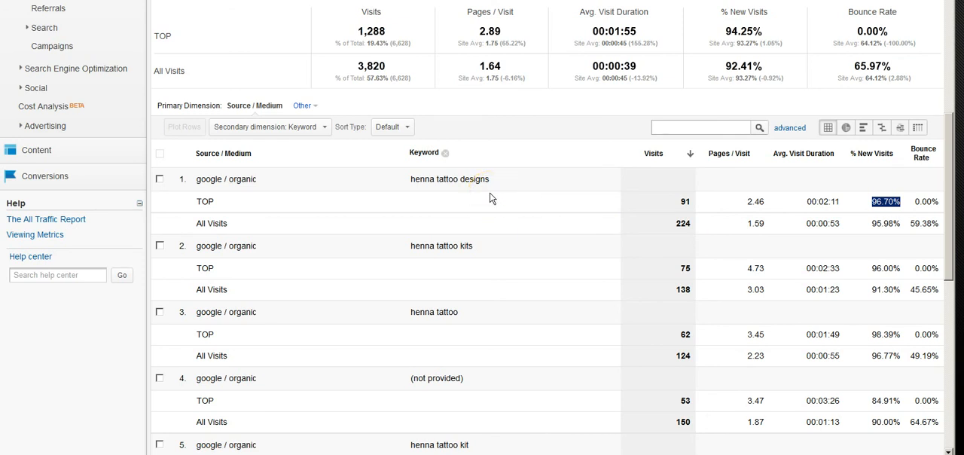
mouse_move(503, 189)
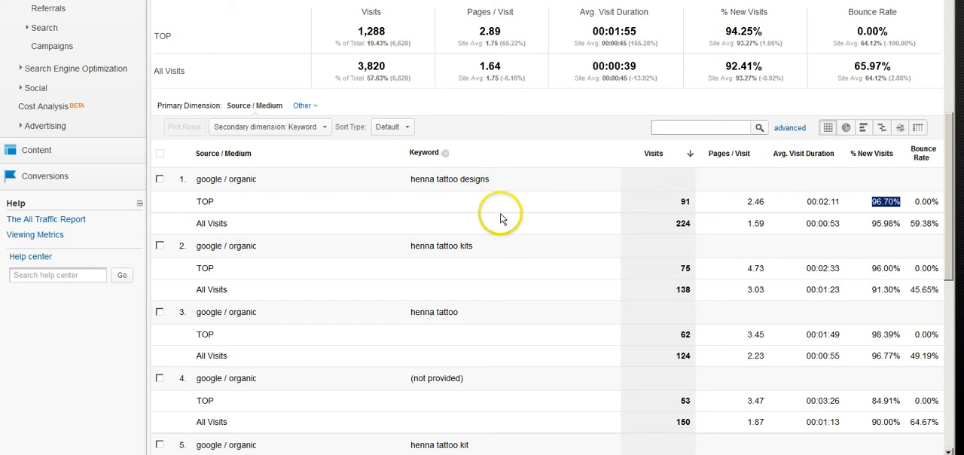
mouse_move(675, 197)
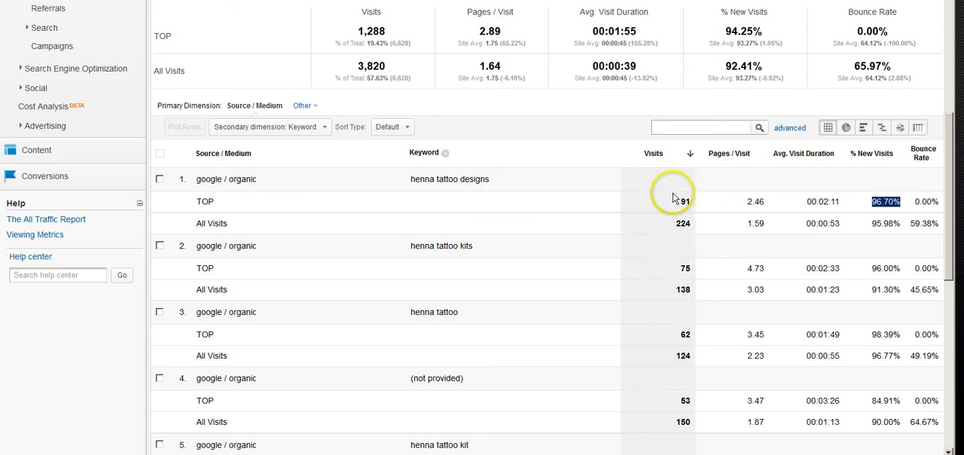
mouse_move(651, 235)
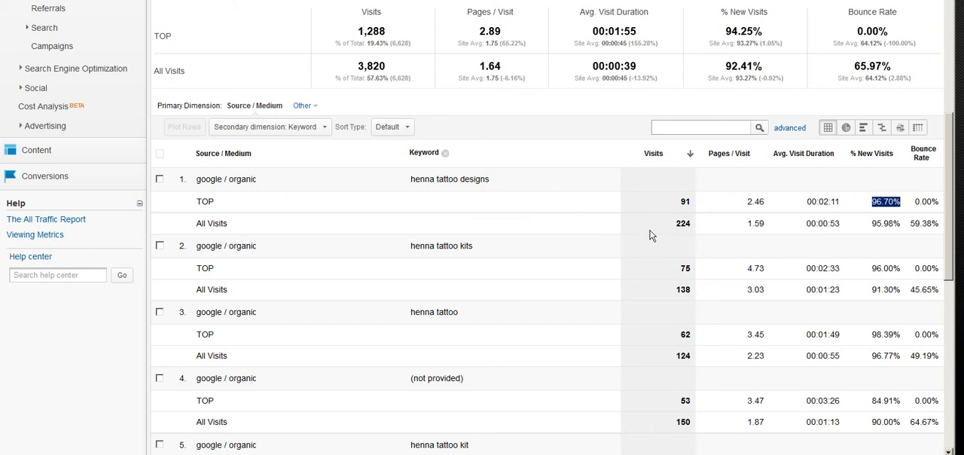
scroll("down", 3)
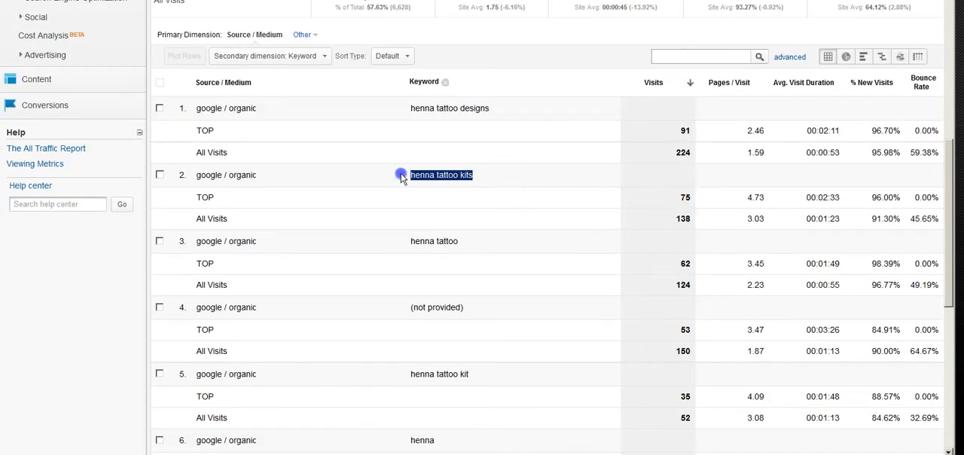
mouse_move(586, 241)
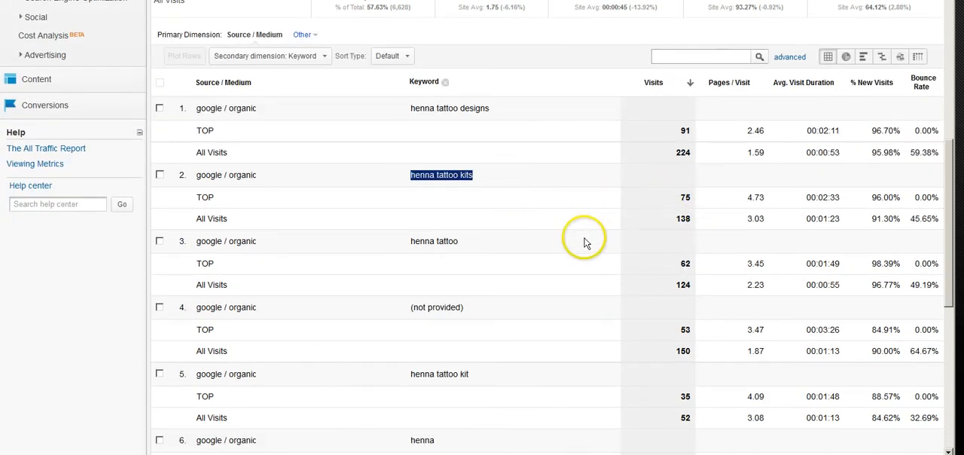
mouse_move(690, 240)
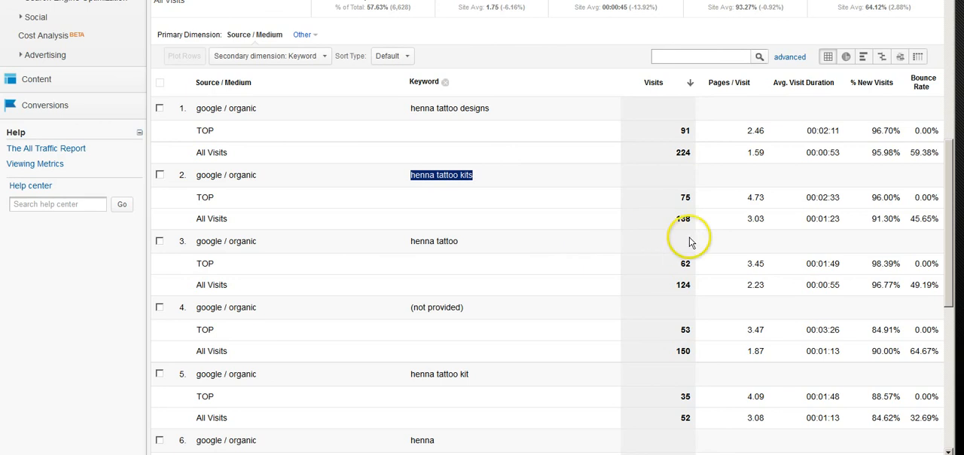
mouse_move(739, 220)
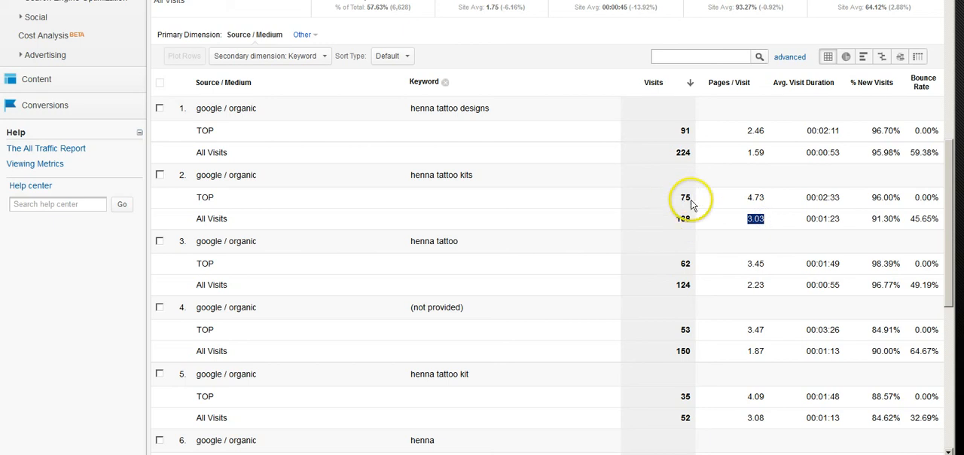
mouse_move(699, 209)
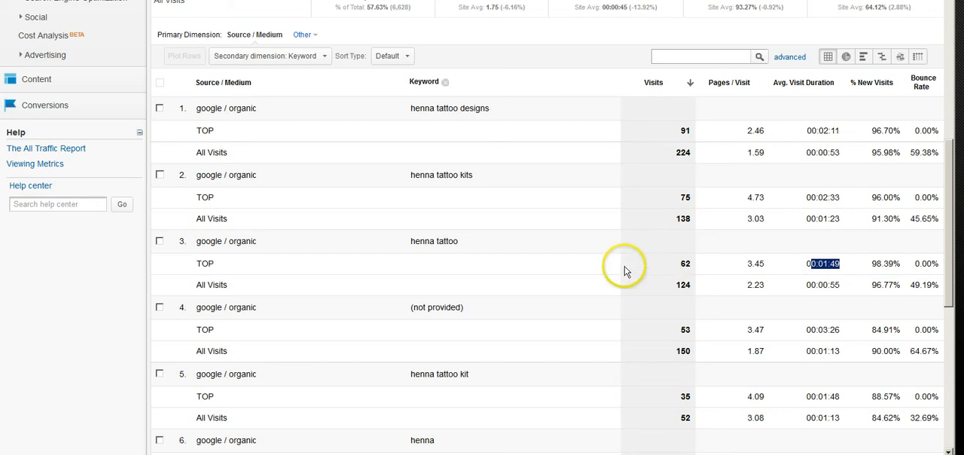
mouse_move(582, 267)
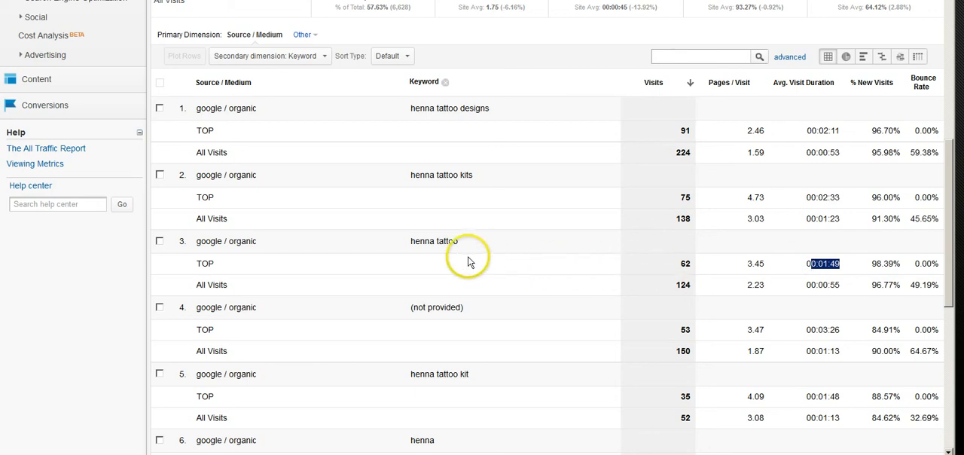
Start a new custom segment and browse its list of condition dimensions.
scroll("up", 3)
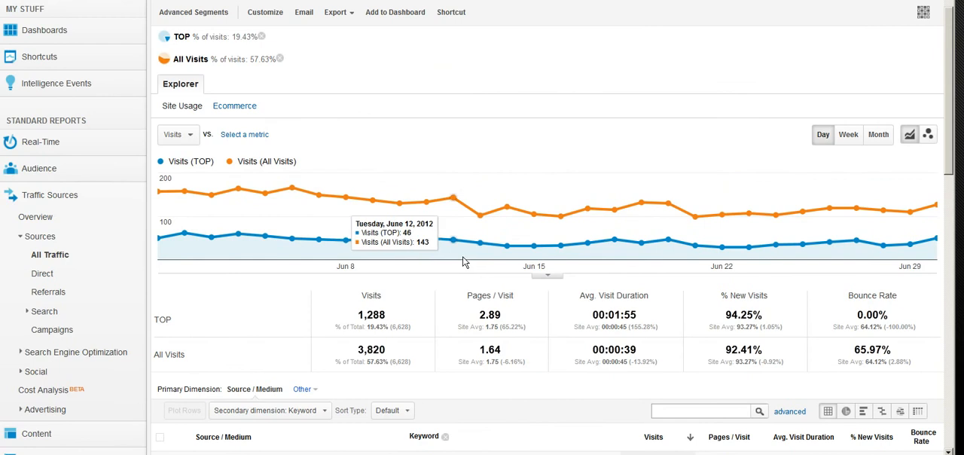
mouse_move(433, 253)
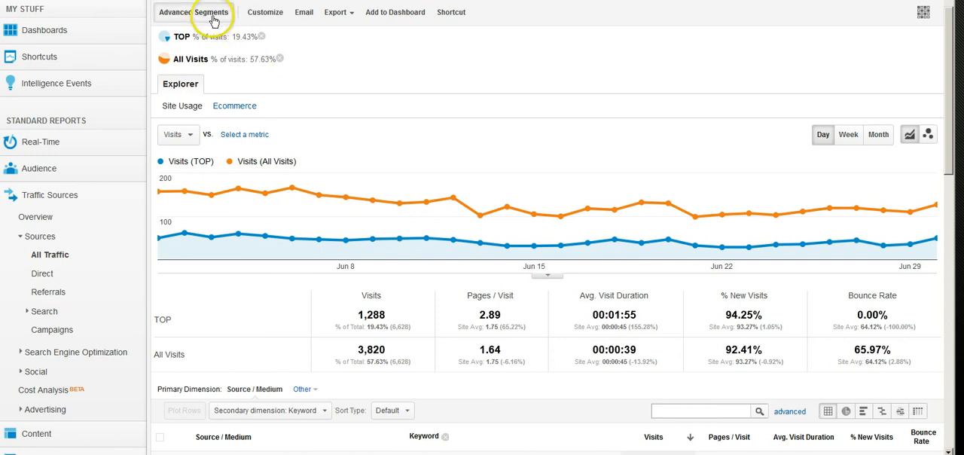
left_click(214, 12)
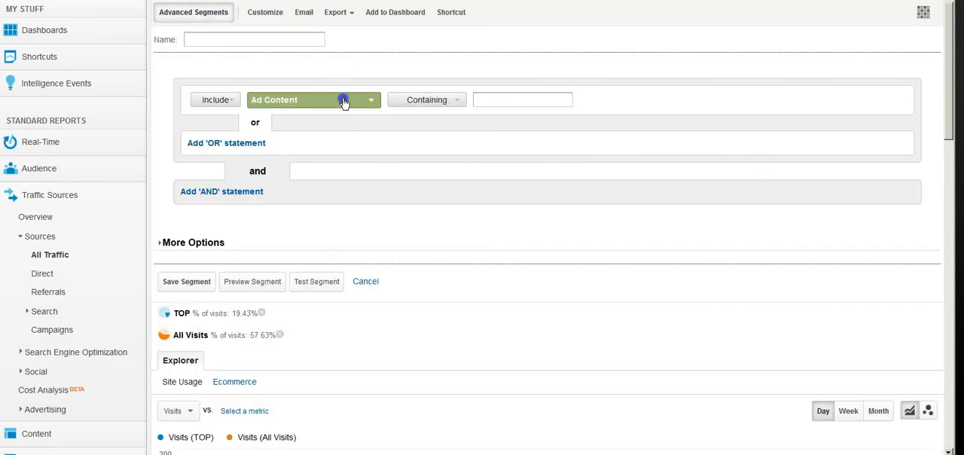
left_click(346, 100)
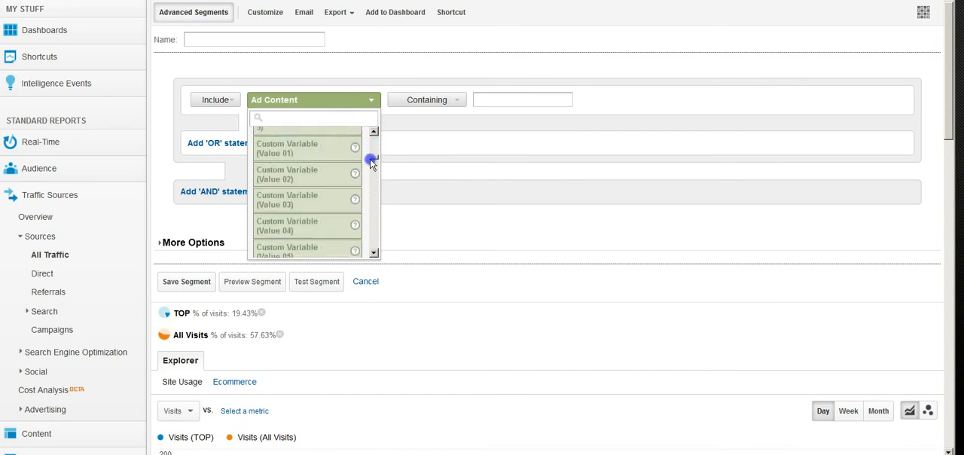
scroll("down", 3)
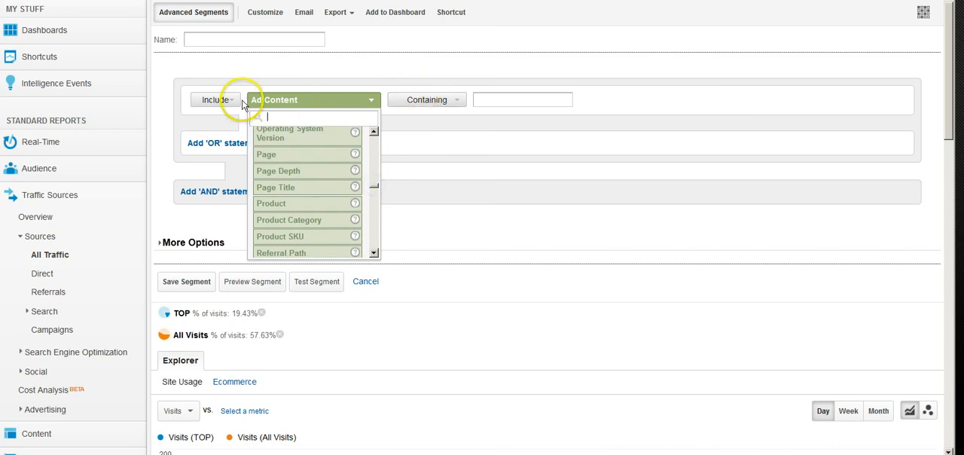
mouse_move(445, 104)
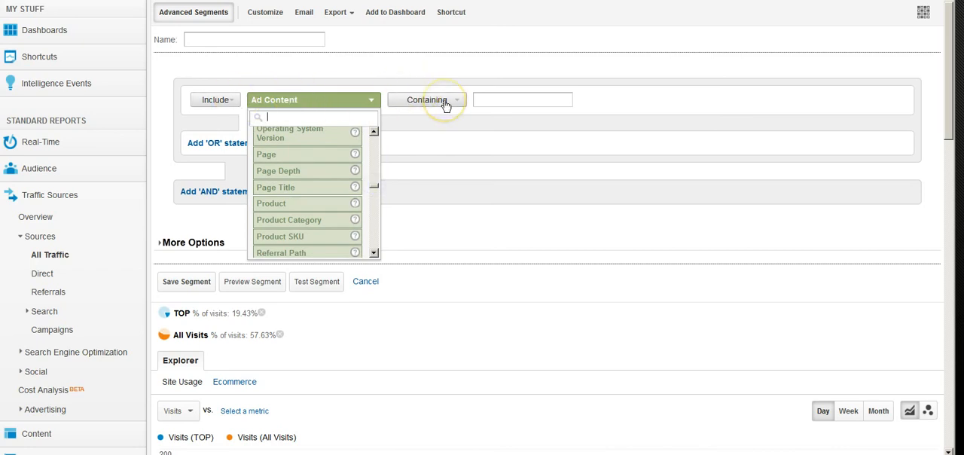
mouse_move(412, 113)
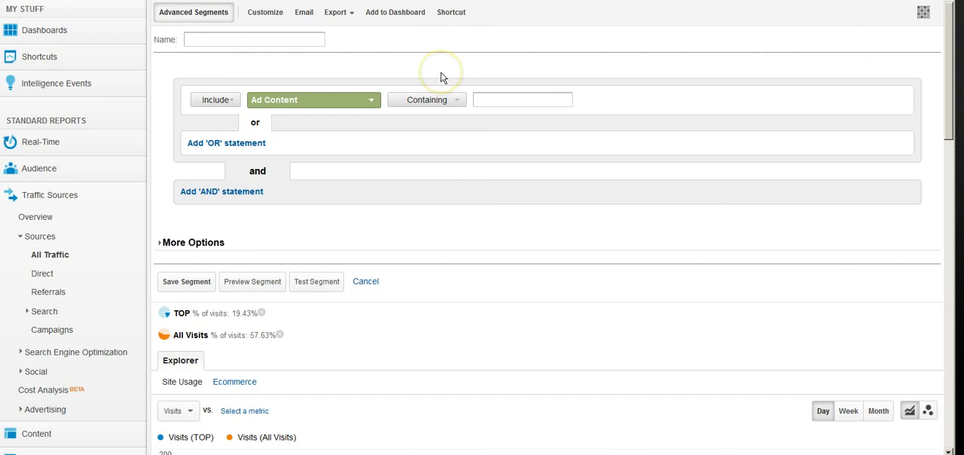
scroll("down", 3)
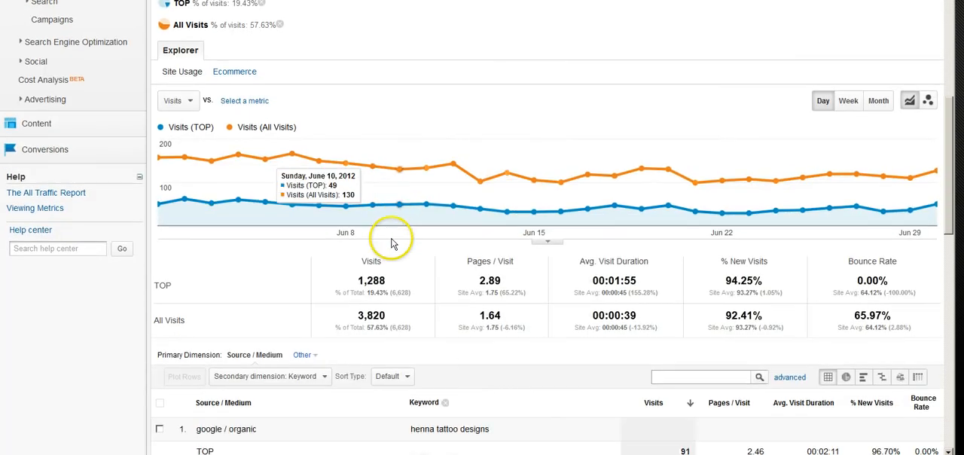
scroll("down", 3)
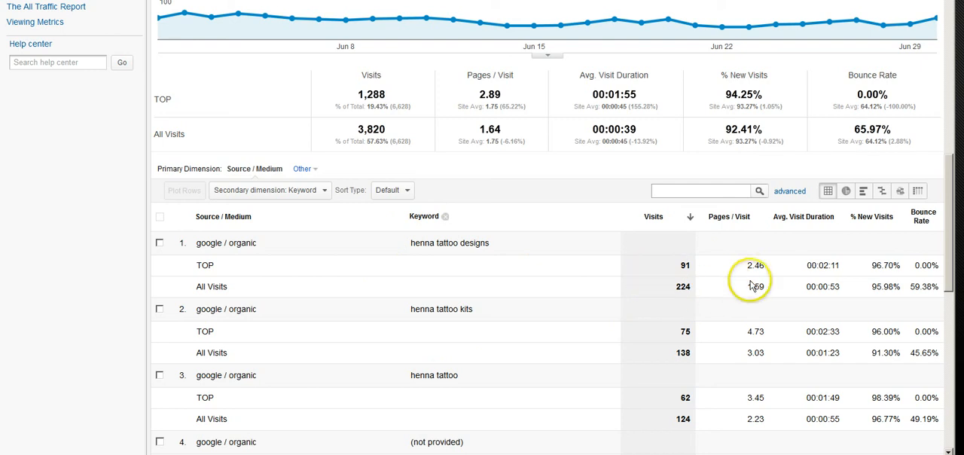
mouse_move(669, 286)
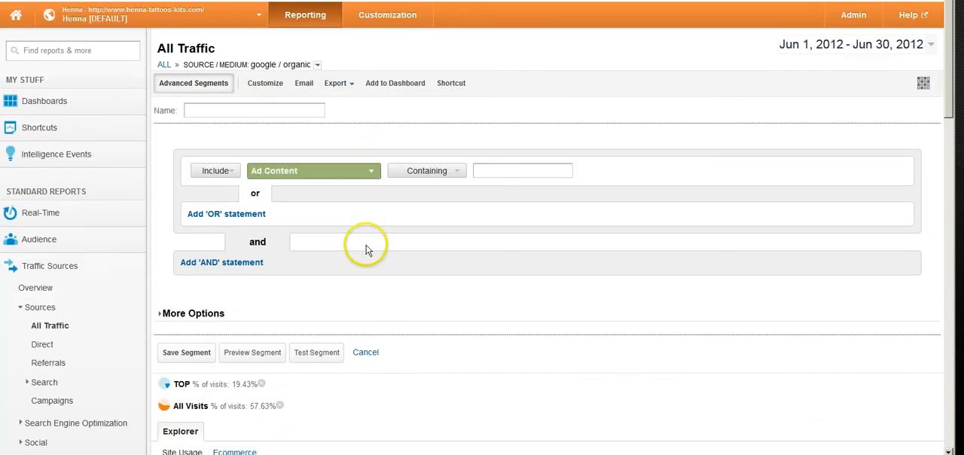
Scroll to the (direct) / (none) rows comparing 79 TOP visits against 428 overall.
scroll("down", 3)
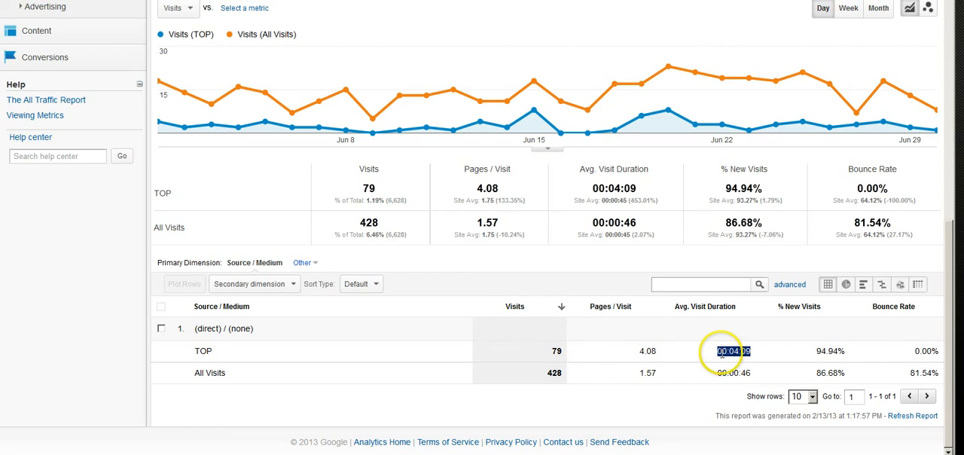
mouse_move(728, 366)
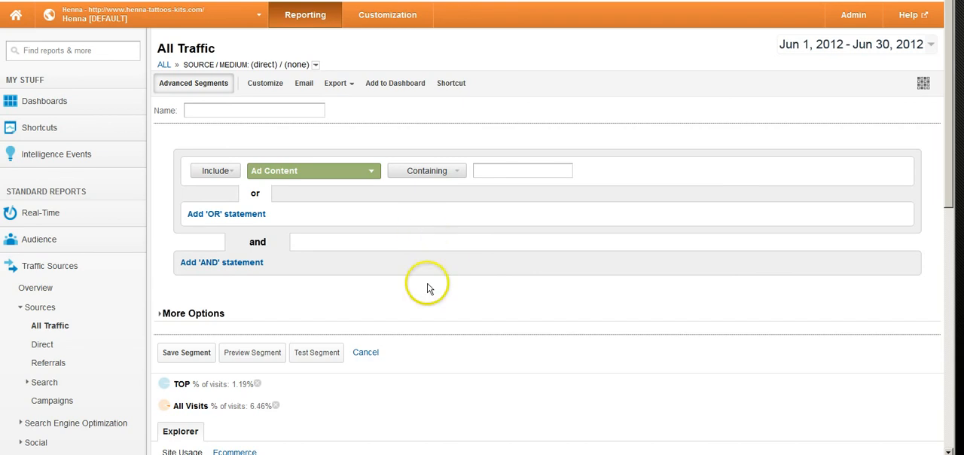
mouse_move(434, 301)
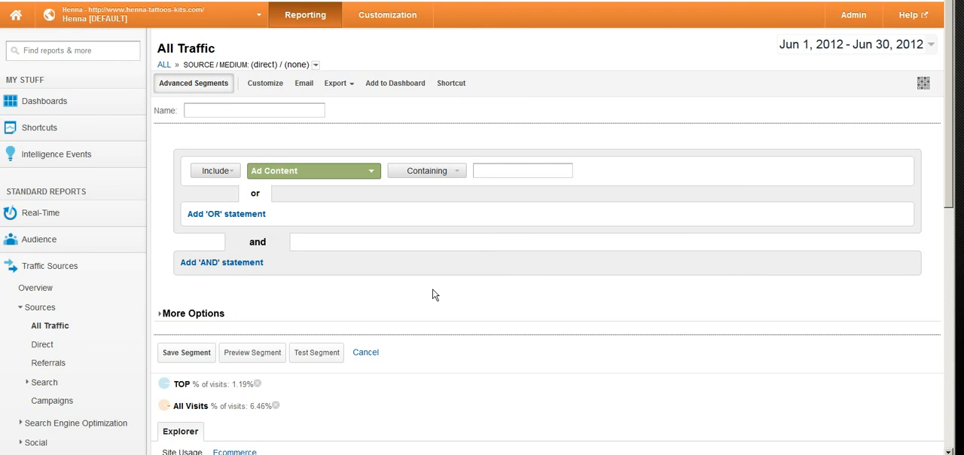
mouse_move(425, 301)
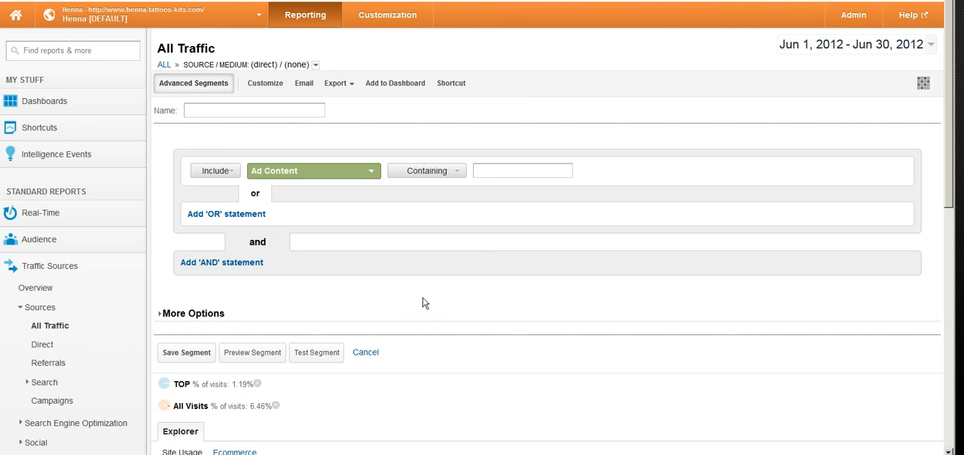